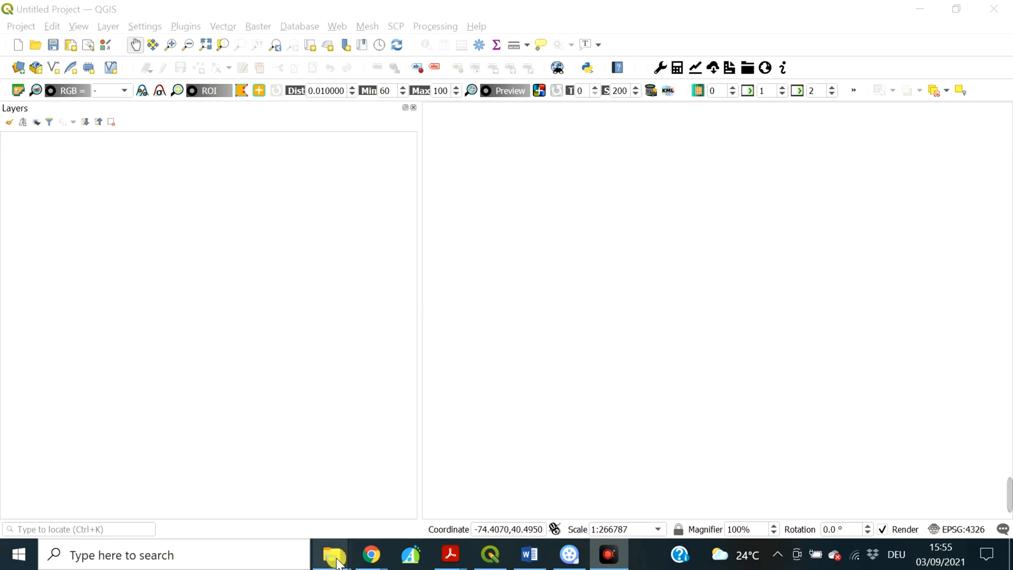
Step: Restore File Explorer down over QGIS and select boroughs.shp in the Chapter I folder
click(331, 555)
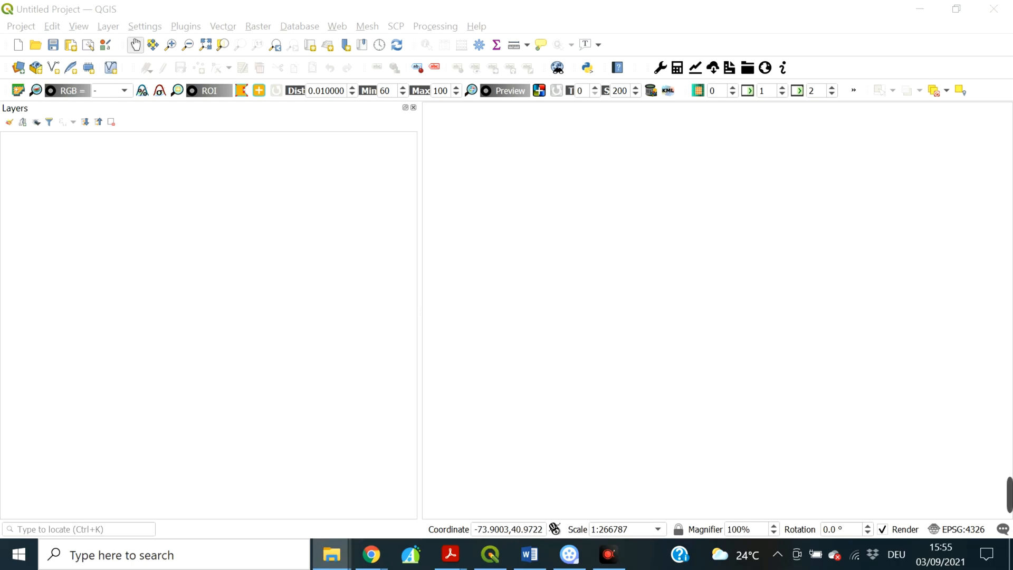
mouse_move(856, 136)
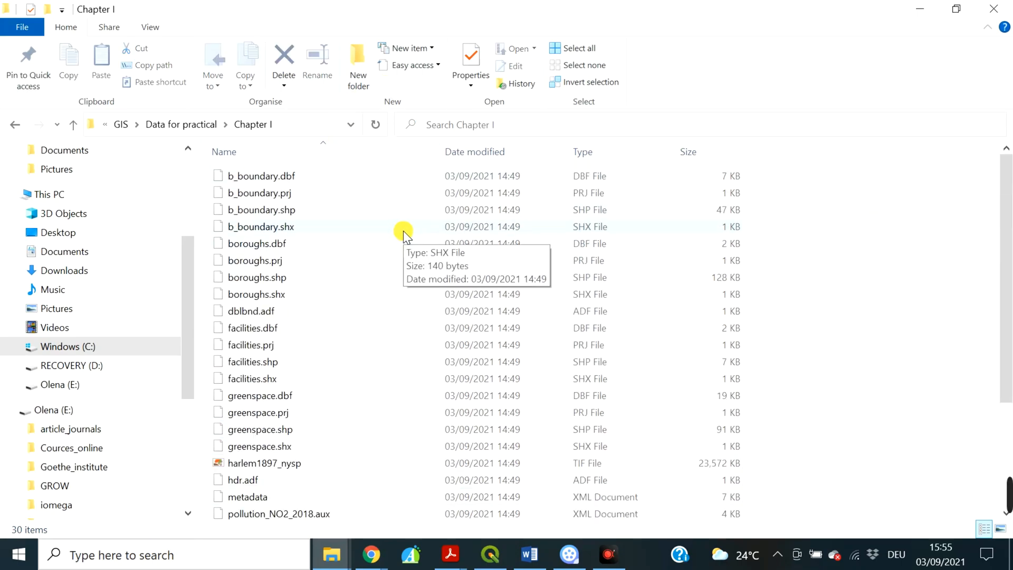
mouse_move(397, 261)
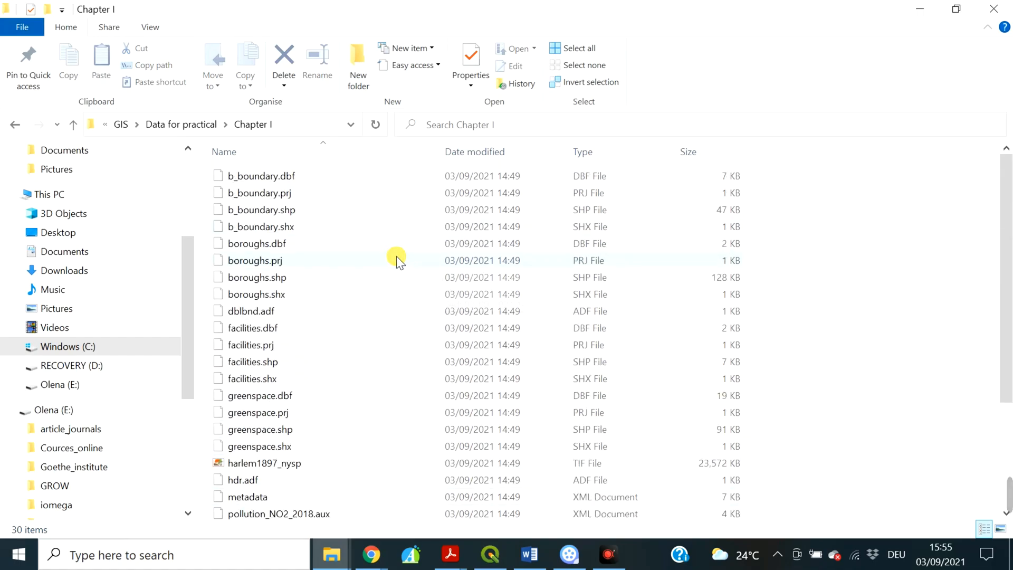
mouse_move(333, 229)
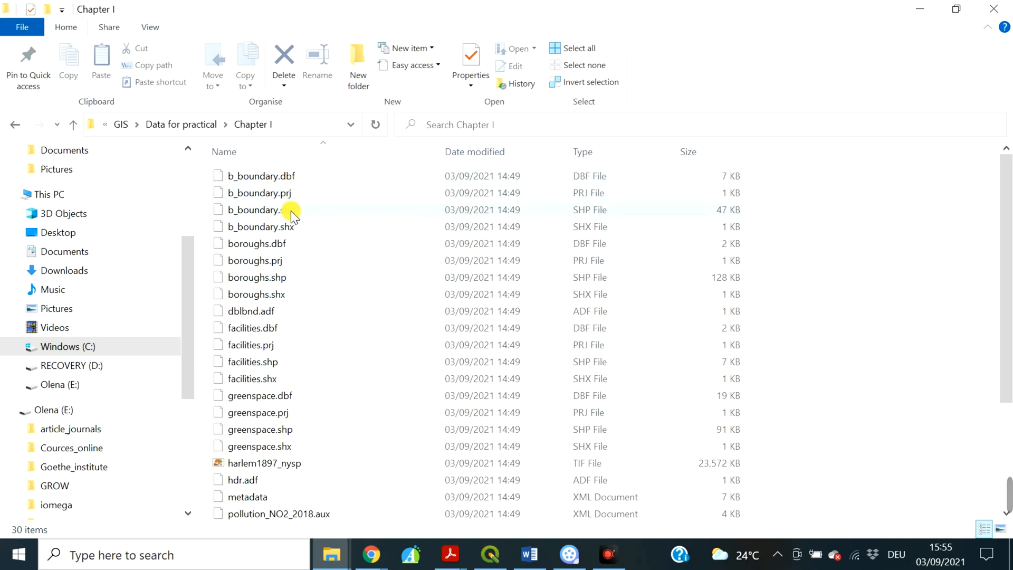
scroll(down, 3)
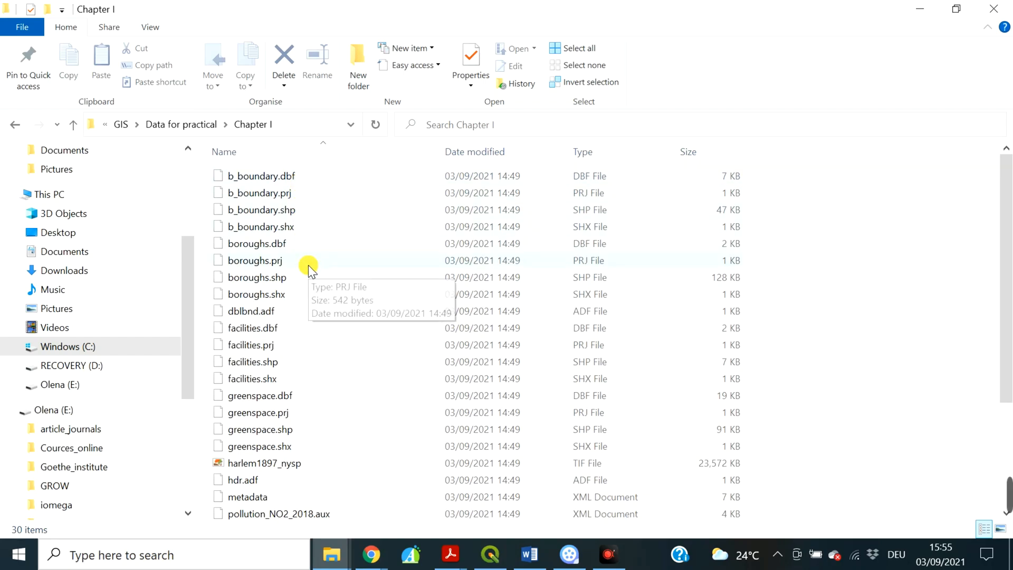
mouse_move(313, 225)
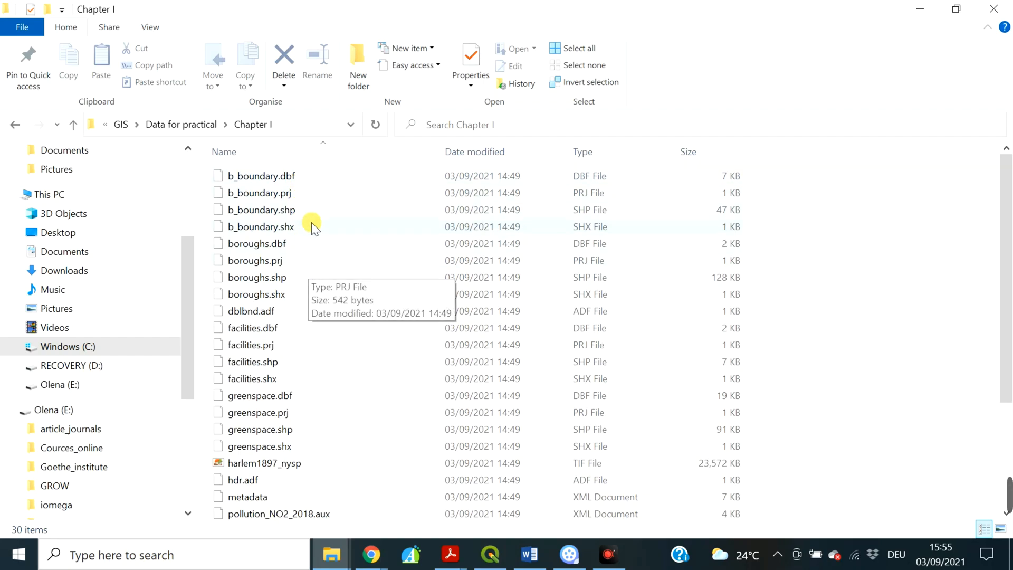
mouse_move(316, 248)
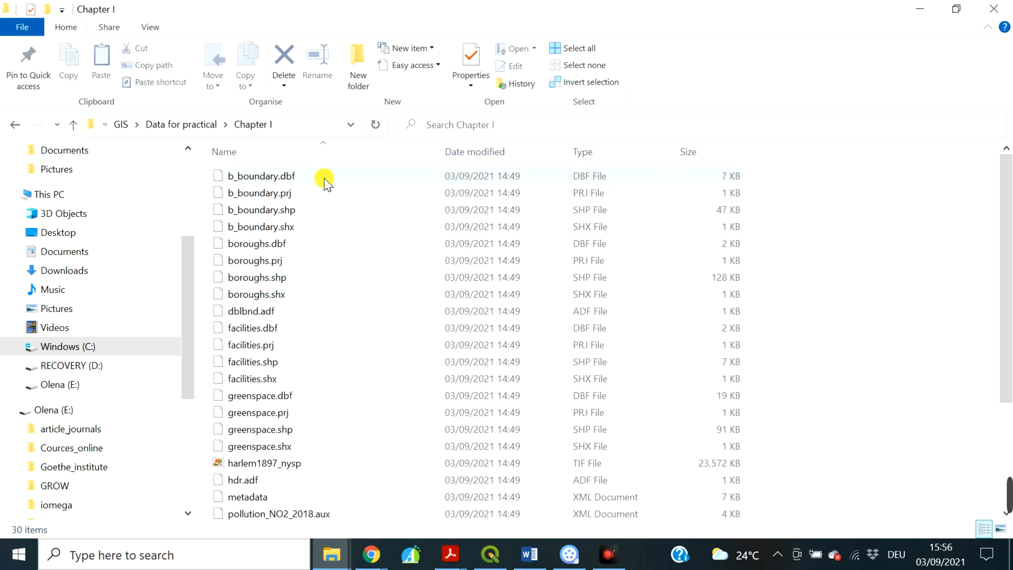
mouse_move(327, 179)
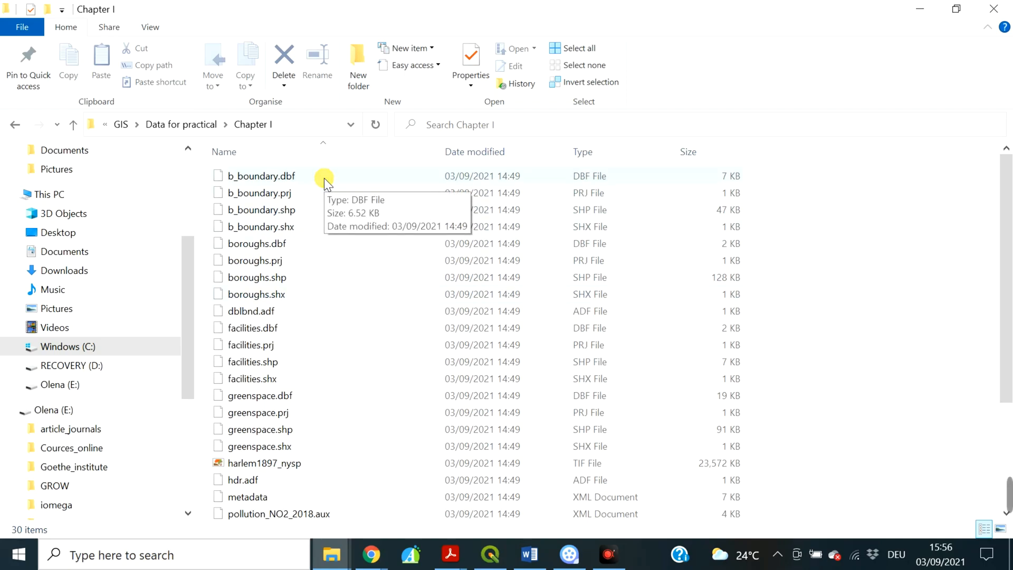
mouse_move(298, 289)
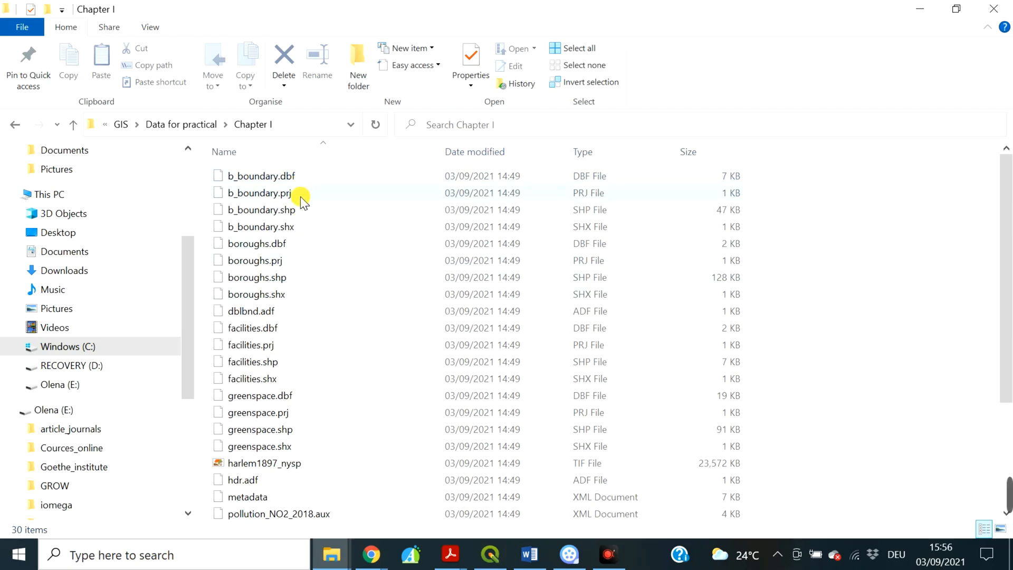
mouse_move(262, 189)
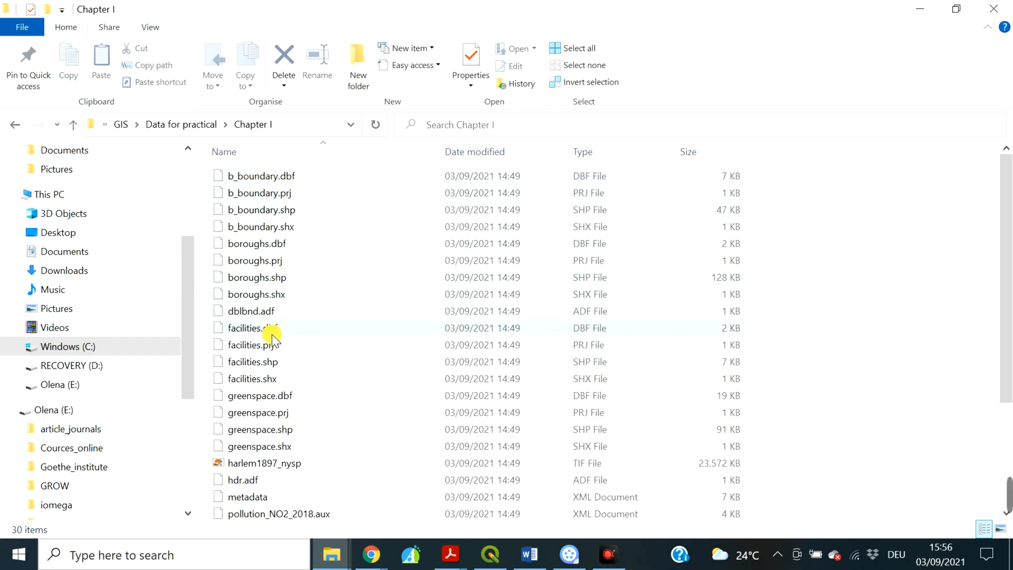
scroll(down, 3)
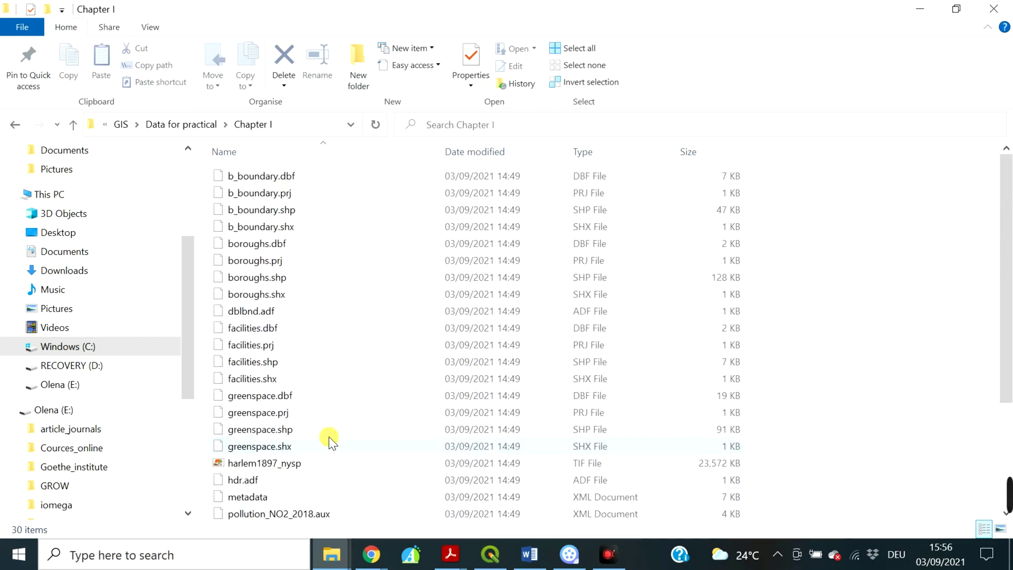
mouse_move(327, 344)
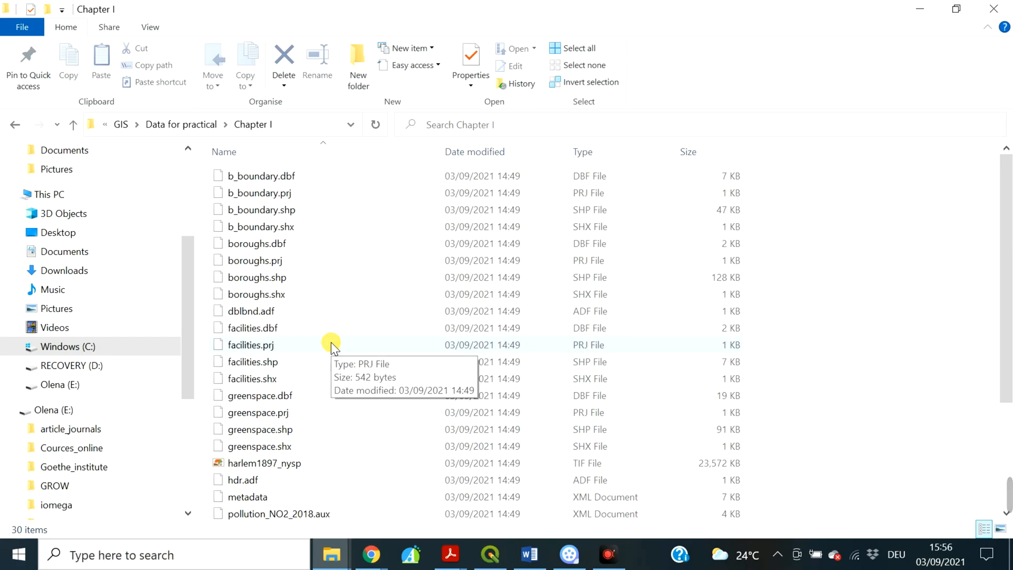
mouse_move(406, 19)
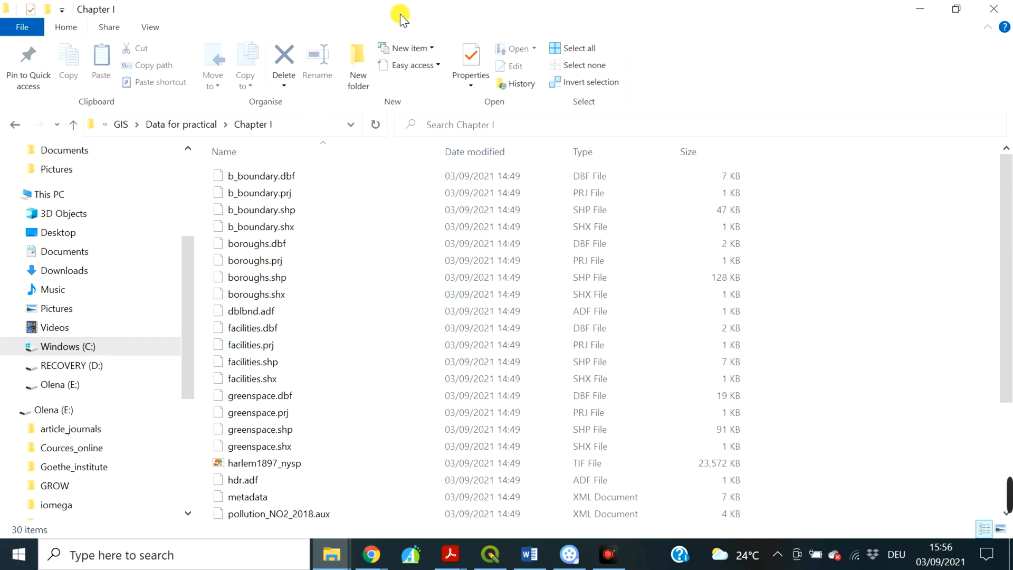
mouse_move(957, 8)
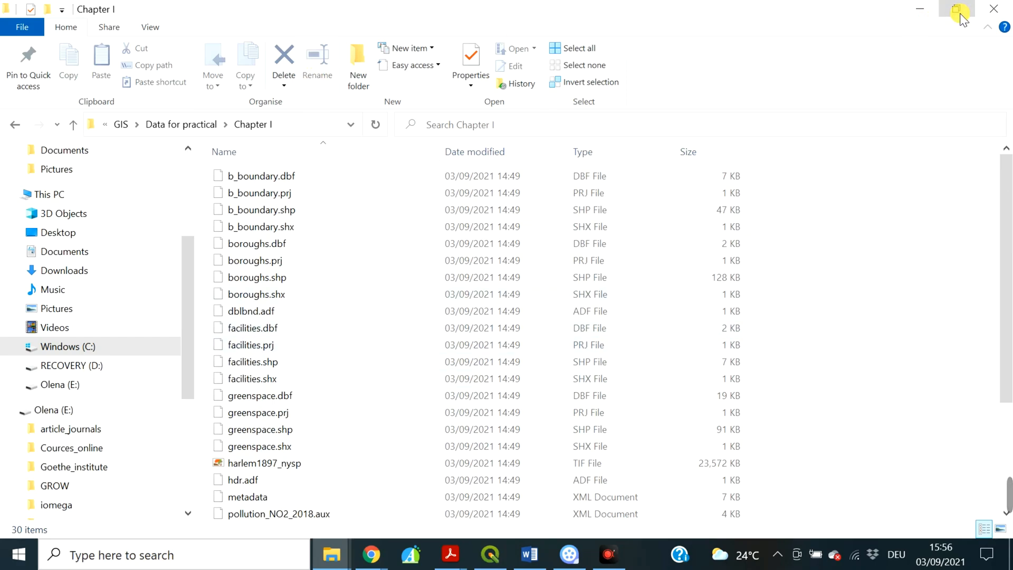
click(957, 10)
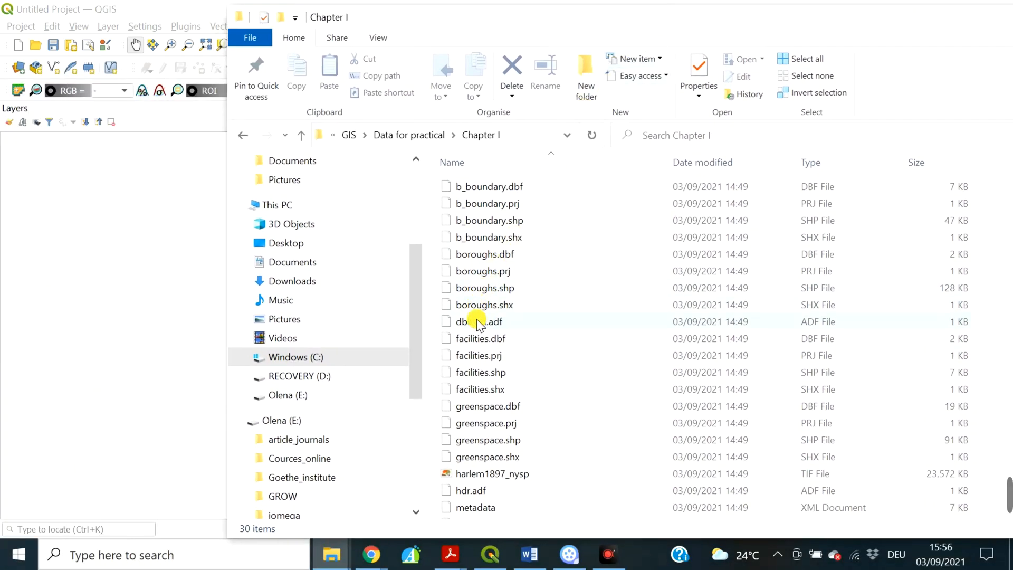
click(484, 288)
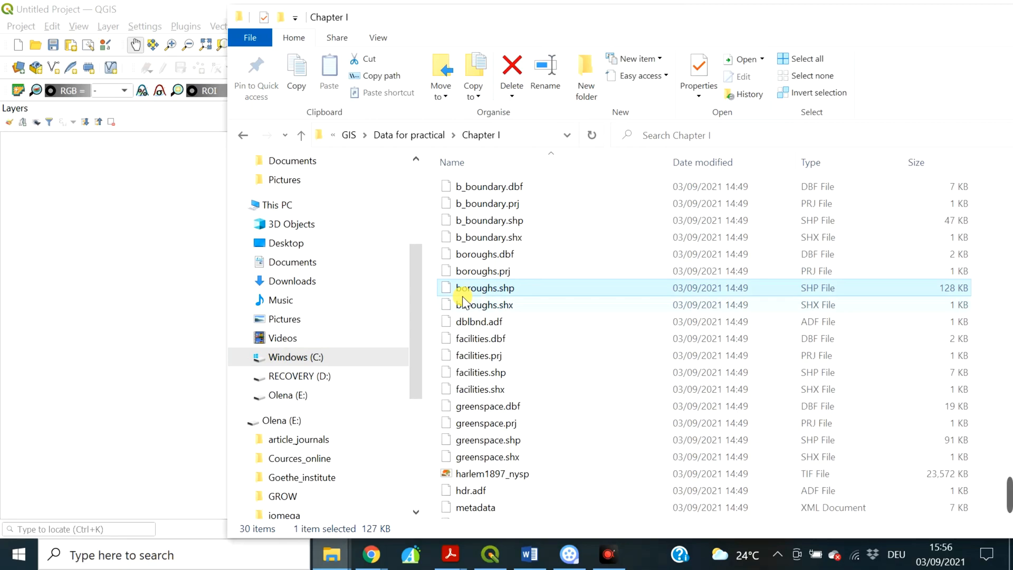
mouse_move(502, 287)
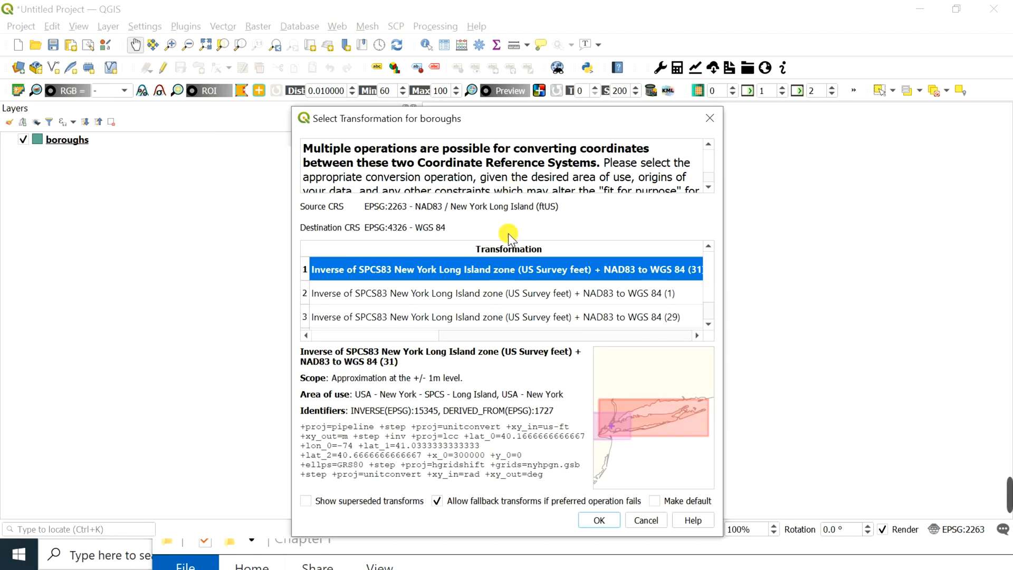
mouse_move(412, 270)
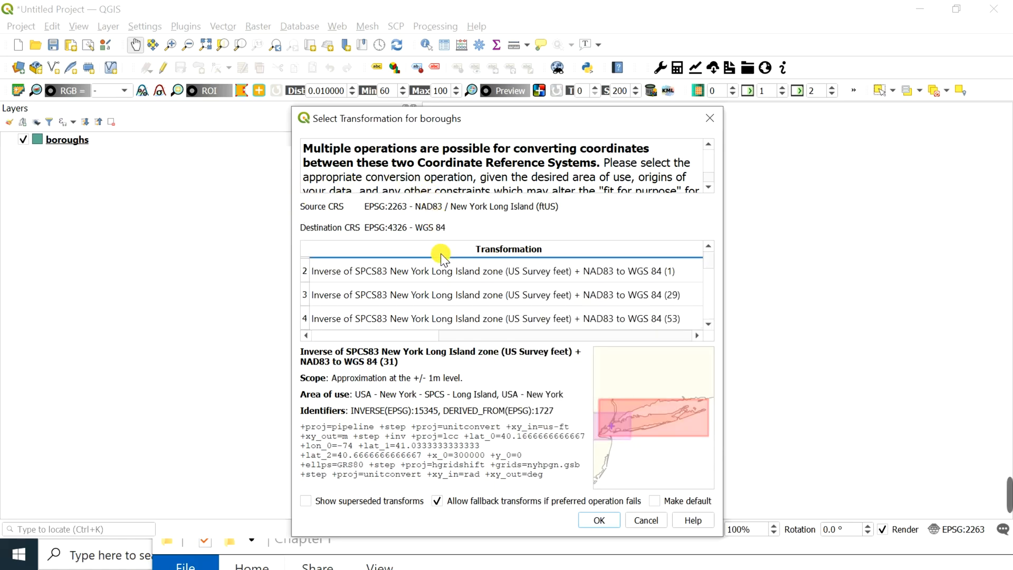
mouse_move(403, 241)
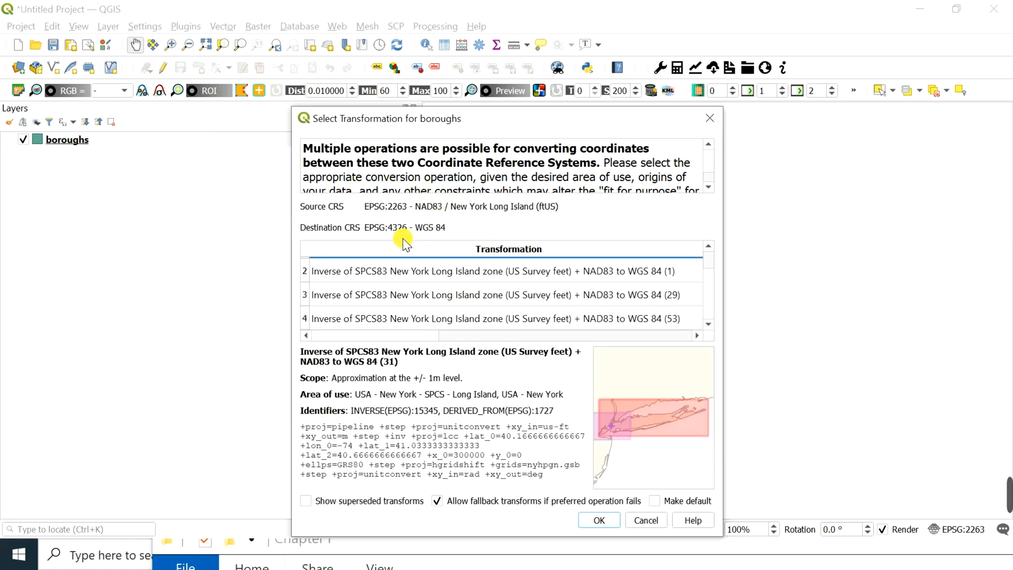
mouse_move(457, 377)
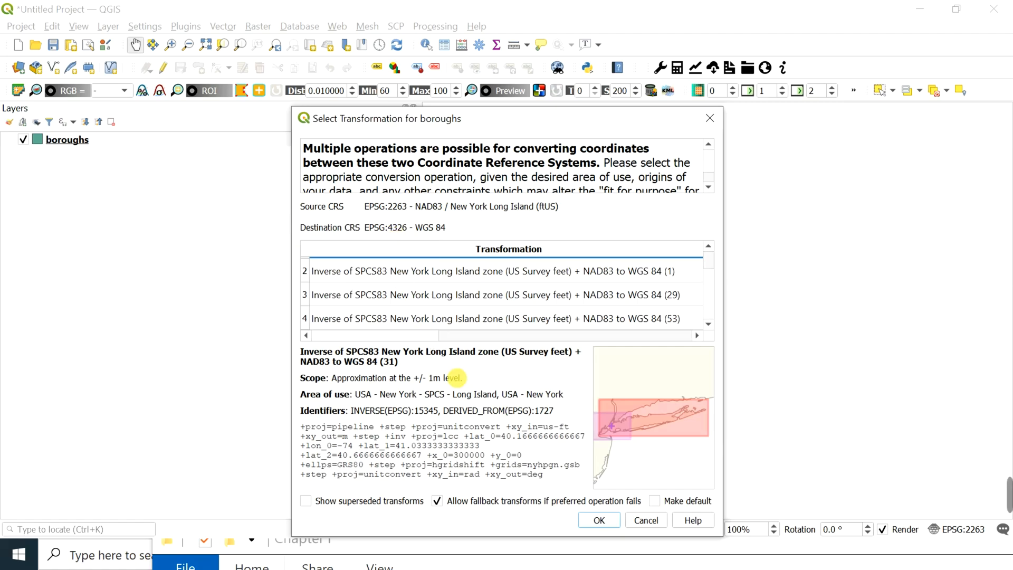
Step: Accept the first suggested transformation in the boroughs transformation dialog
click(596, 519)
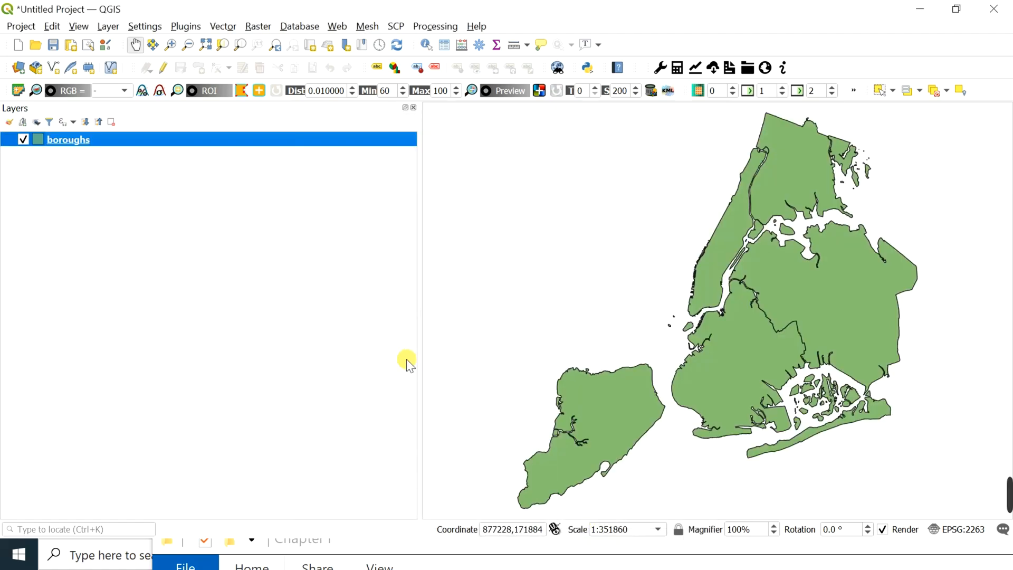
mouse_move(825, 494)
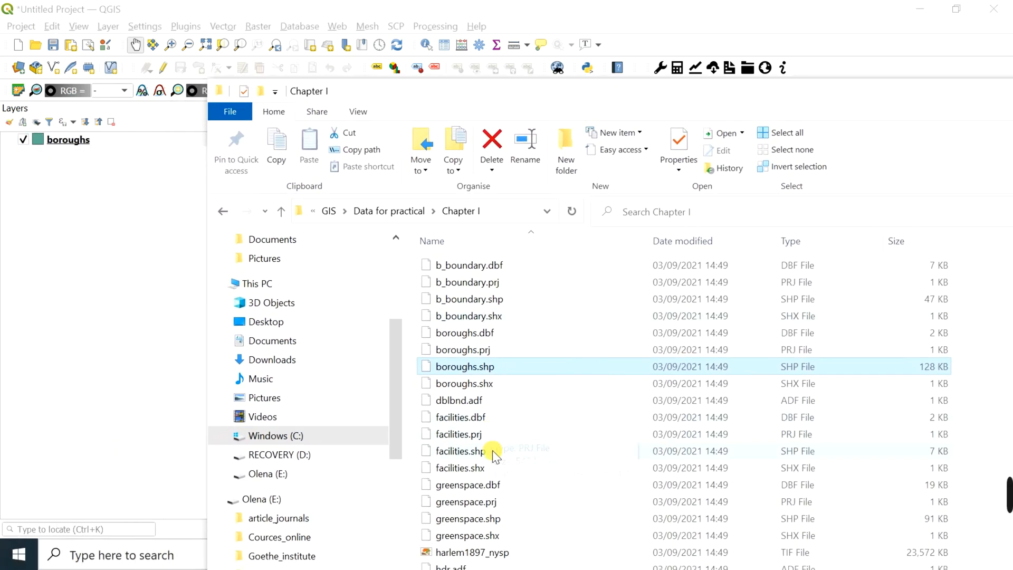
Step: Double-click facilities.shp in File Explorer to load it into QGIS
double_click(461, 451)
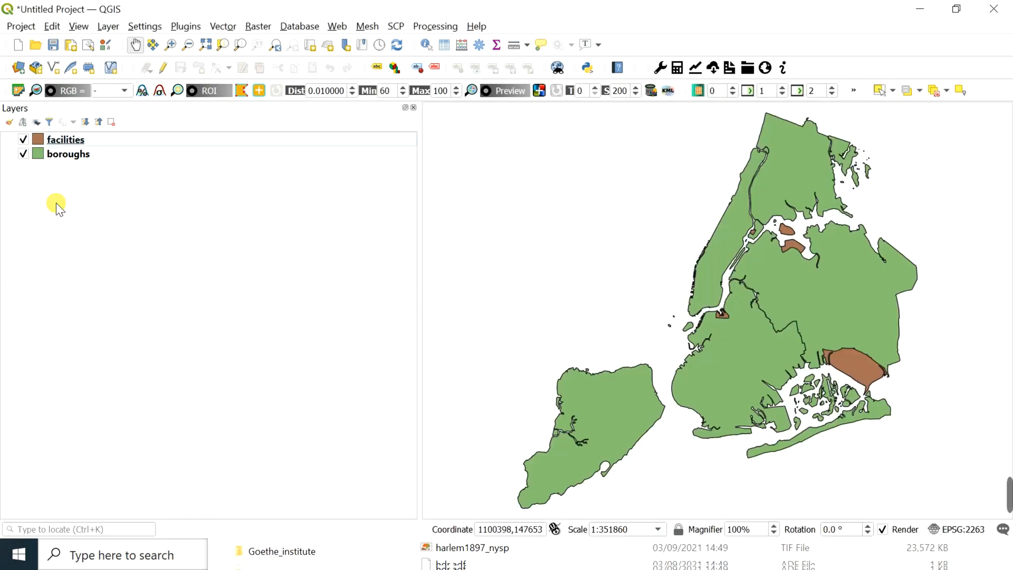
mouse_move(64, 185)
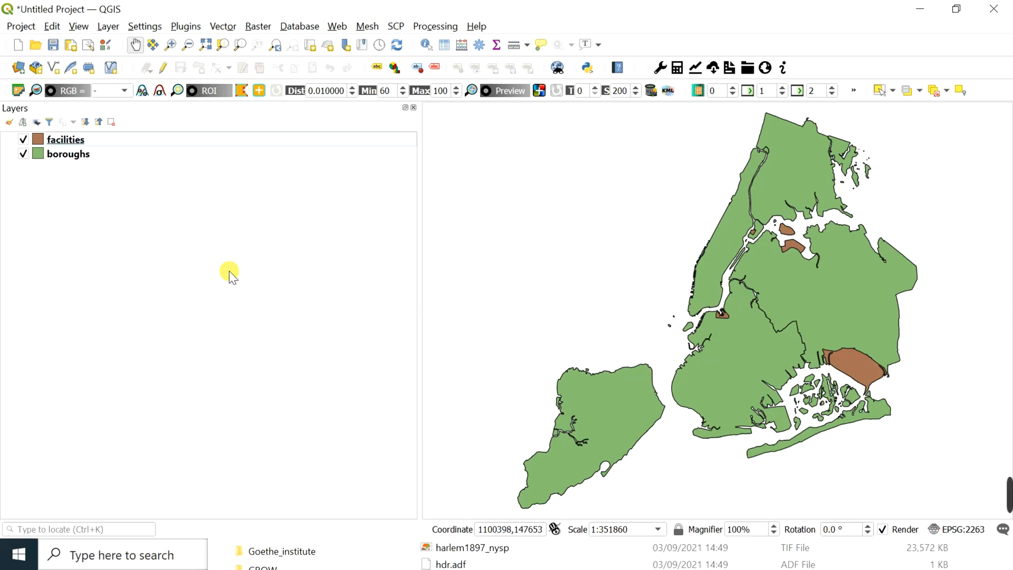
mouse_move(312, 408)
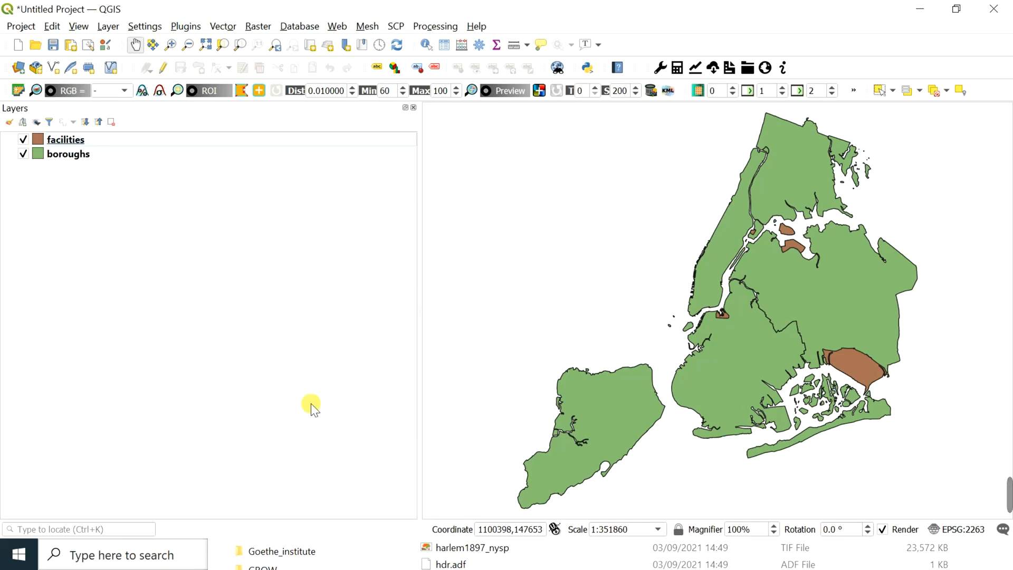
mouse_move(158, 12)
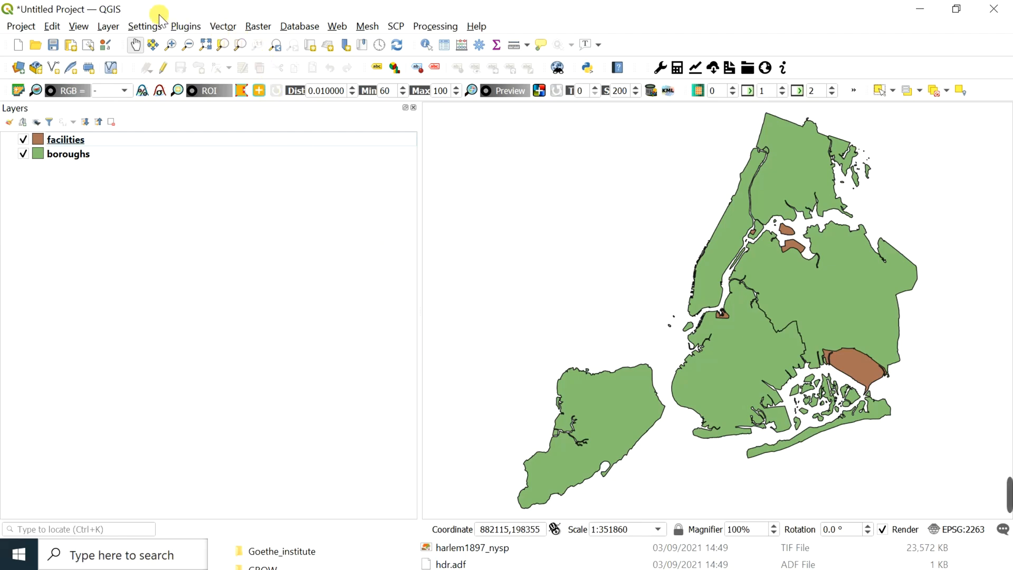
Step: Look through the View and Layer menus, then start adding a vector layer
click(78, 25)
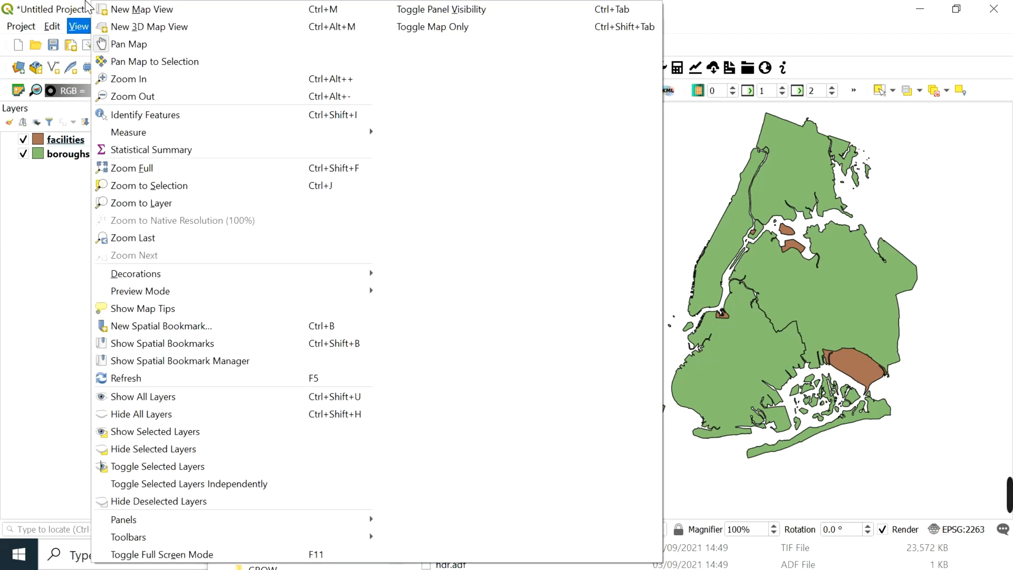
click(109, 26)
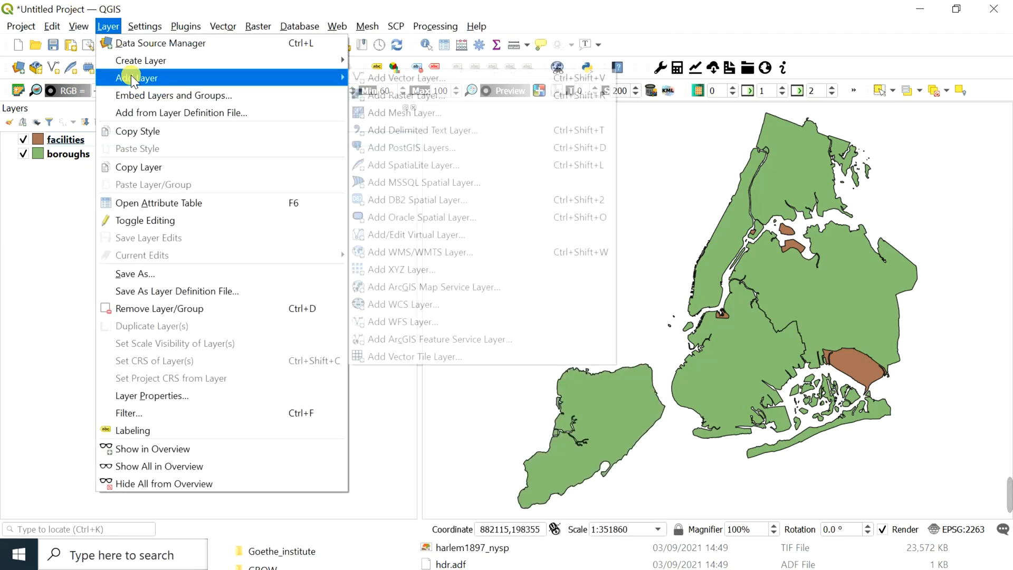
mouse_move(399, 83)
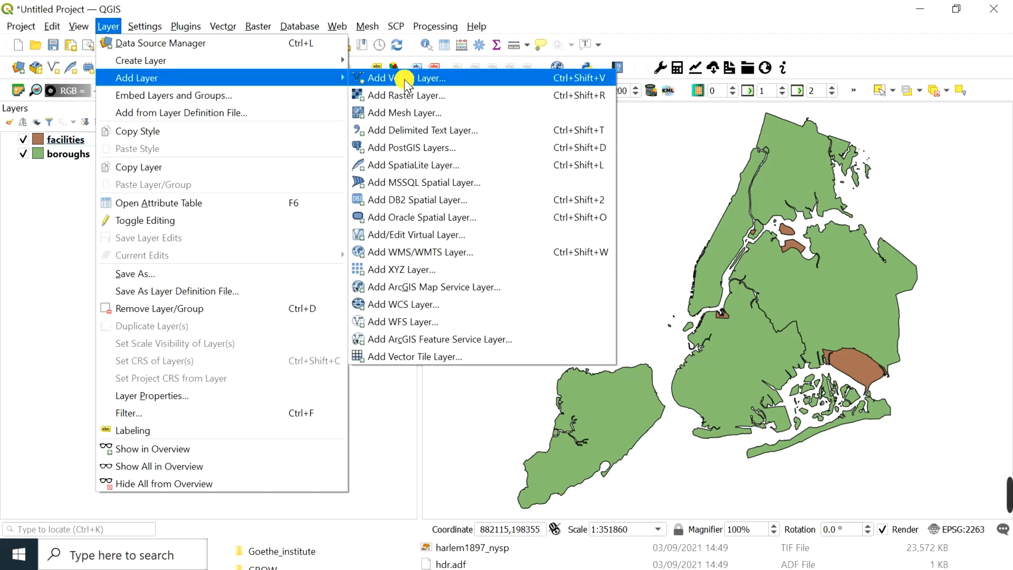
key(Escape)
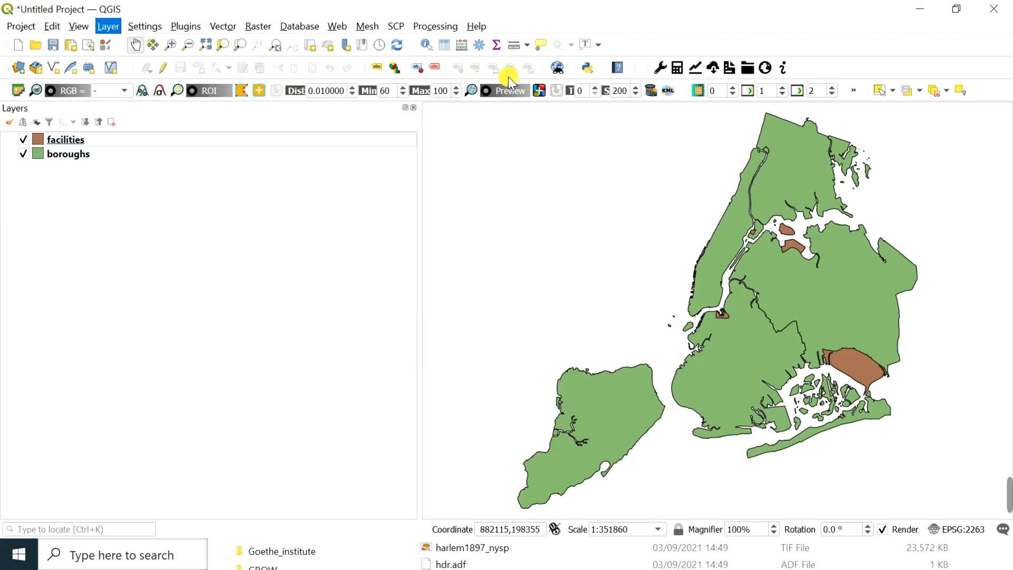
click(18, 68)
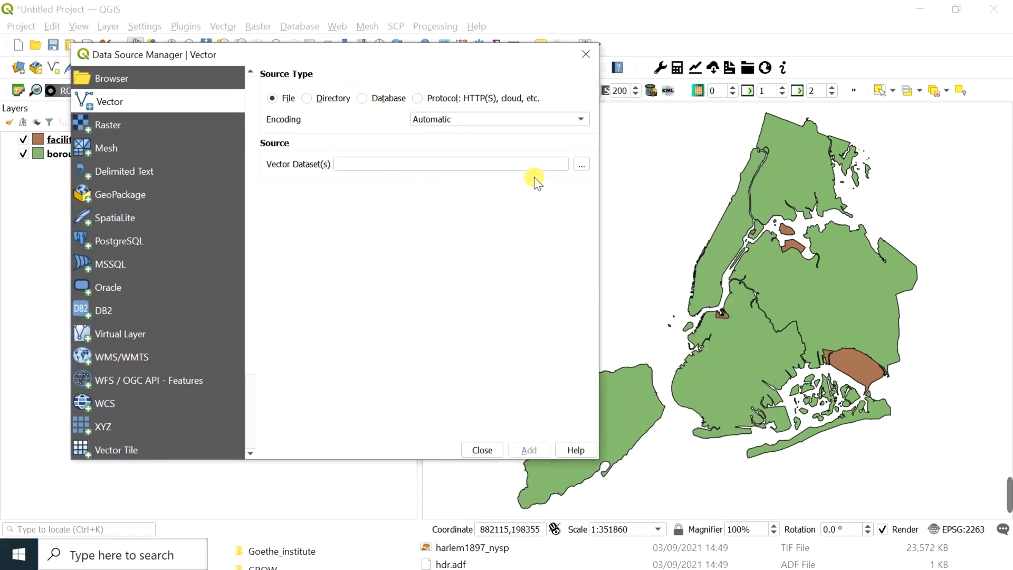
Step: Browse from the C drive through the GIS data folder into Chapter I
click(582, 164)
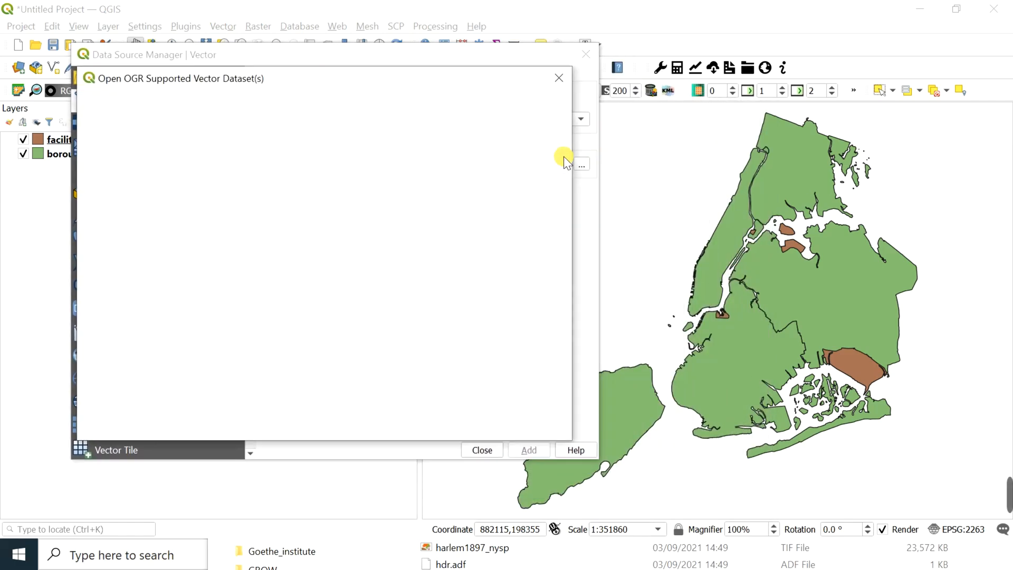
click(582, 165)
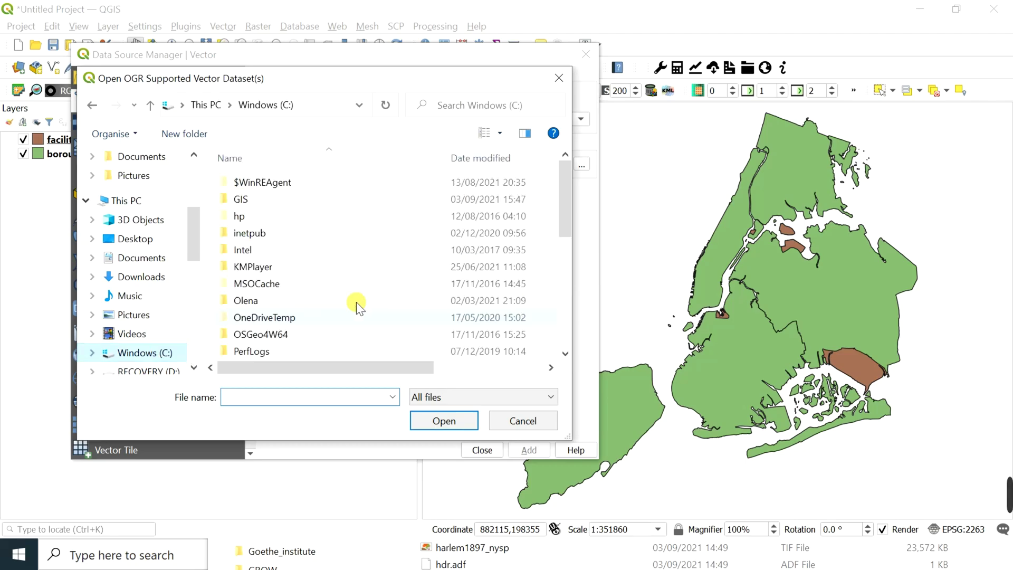
mouse_move(255, 204)
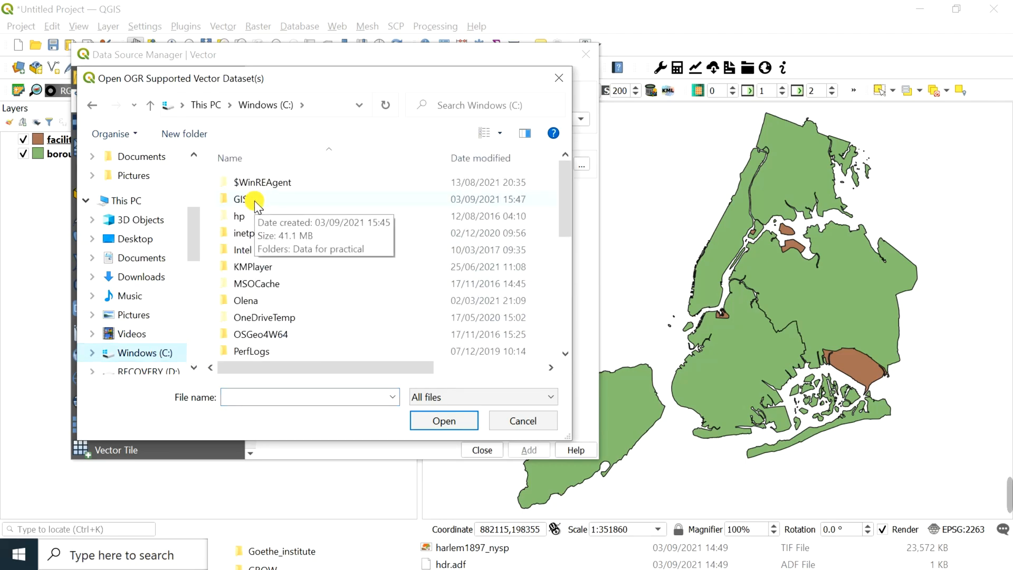
double_click(240, 199)
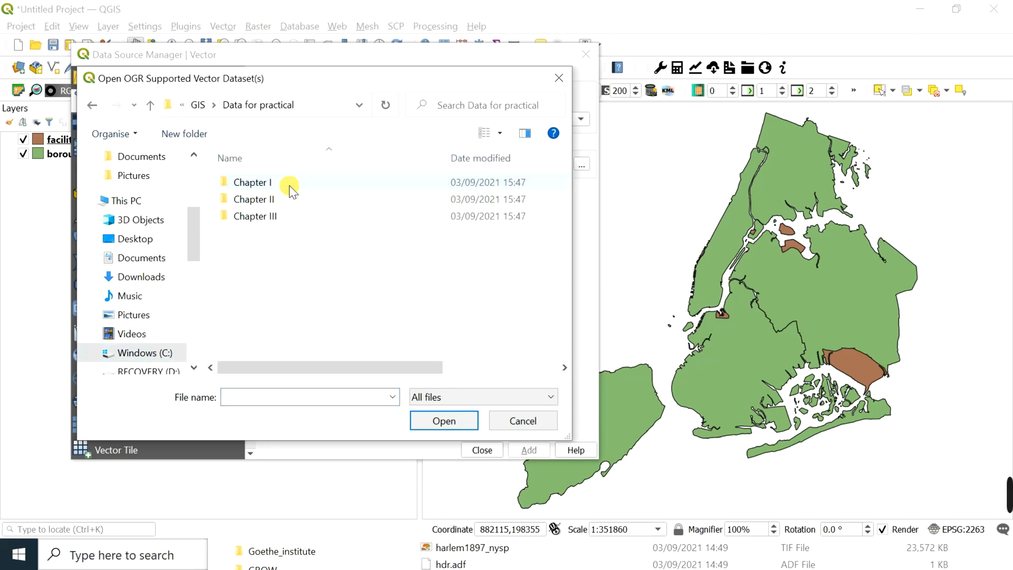
double_click(252, 182)
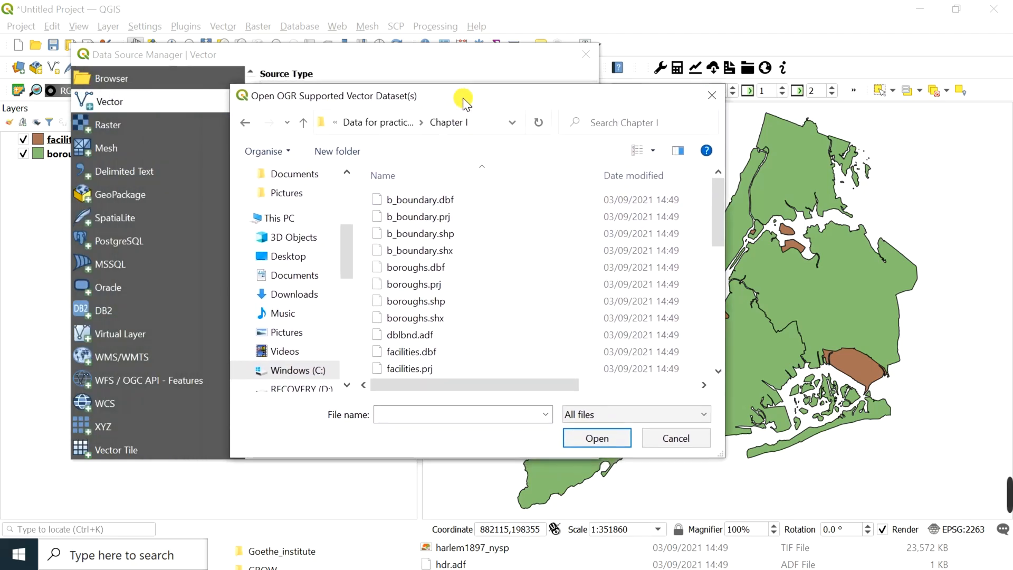
mouse_move(466, 59)
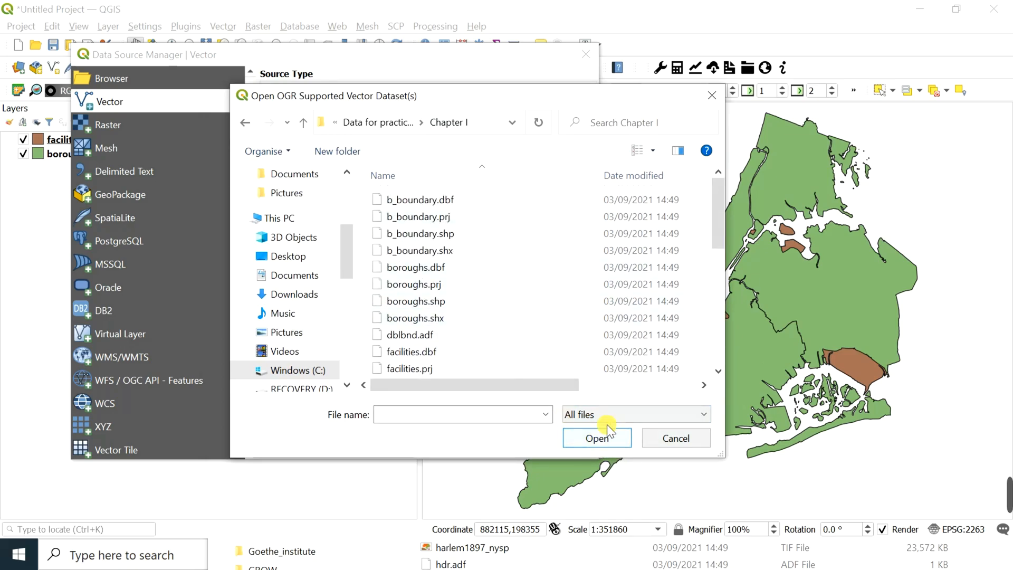
Step: Filter the Open dialog to ESRI Shapefiles and pick subway_stations.shp
click(635, 414)
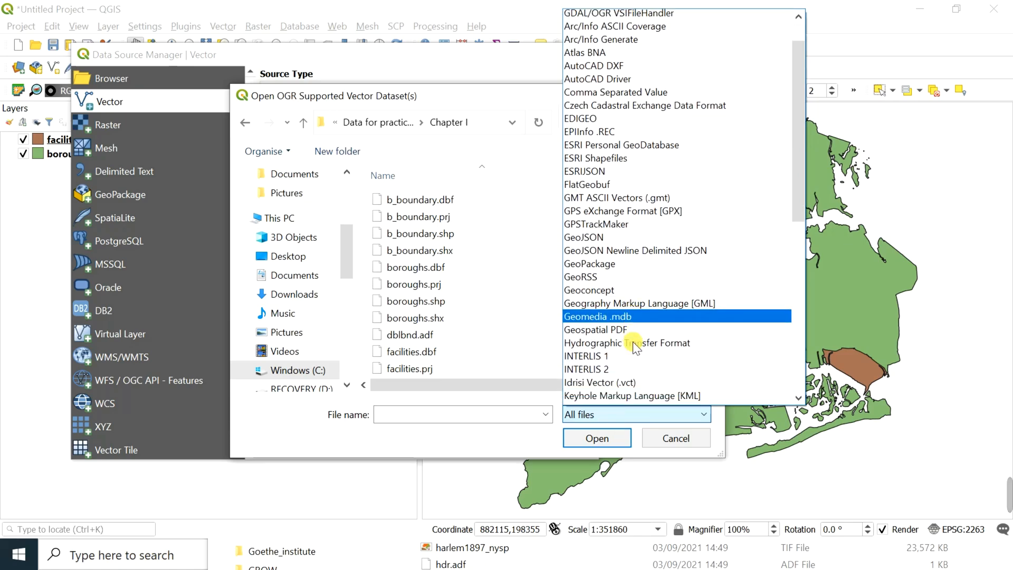
scroll(down, 3)
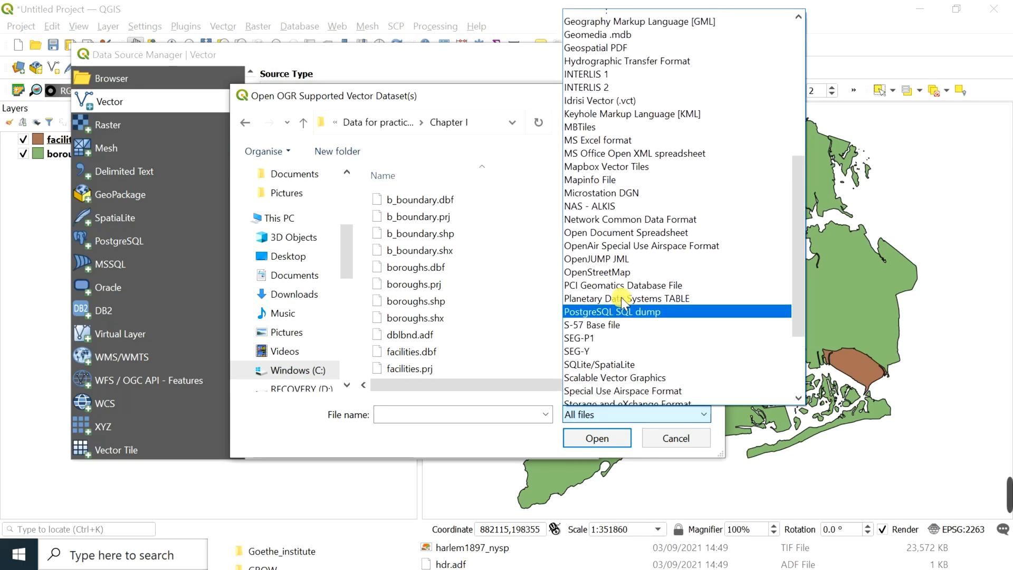
click(595, 95)
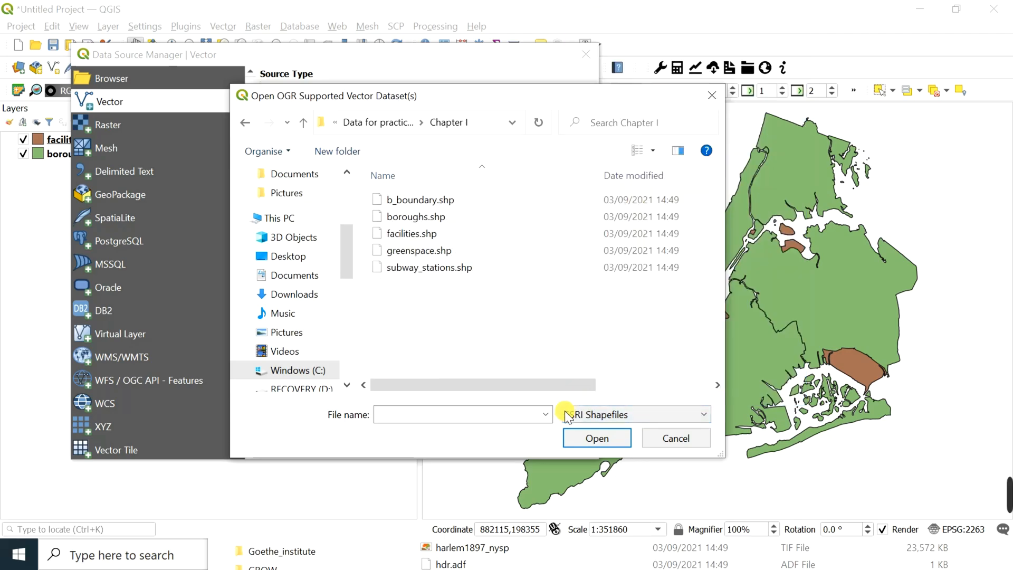
mouse_move(410, 200)
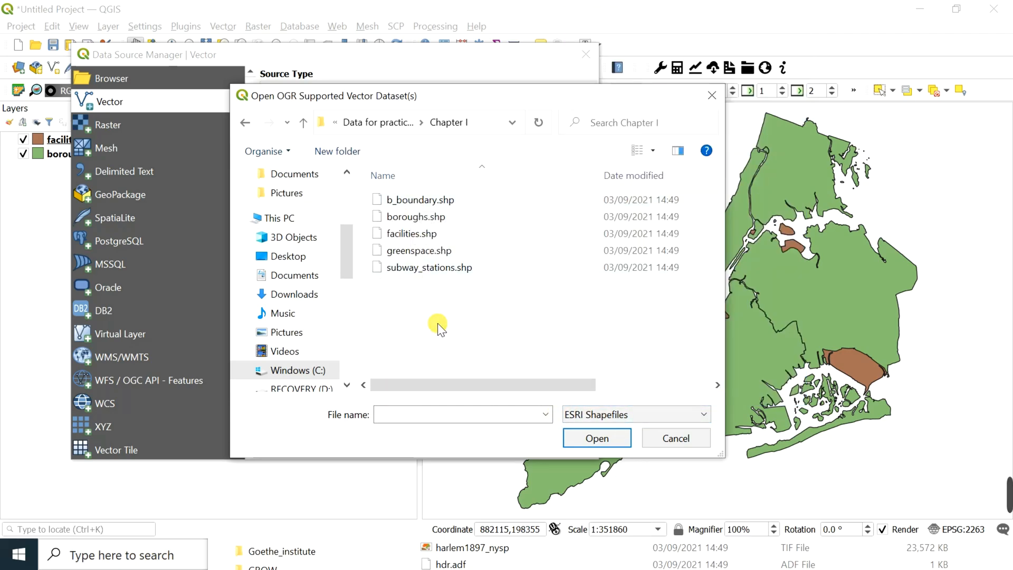
click(427, 267)
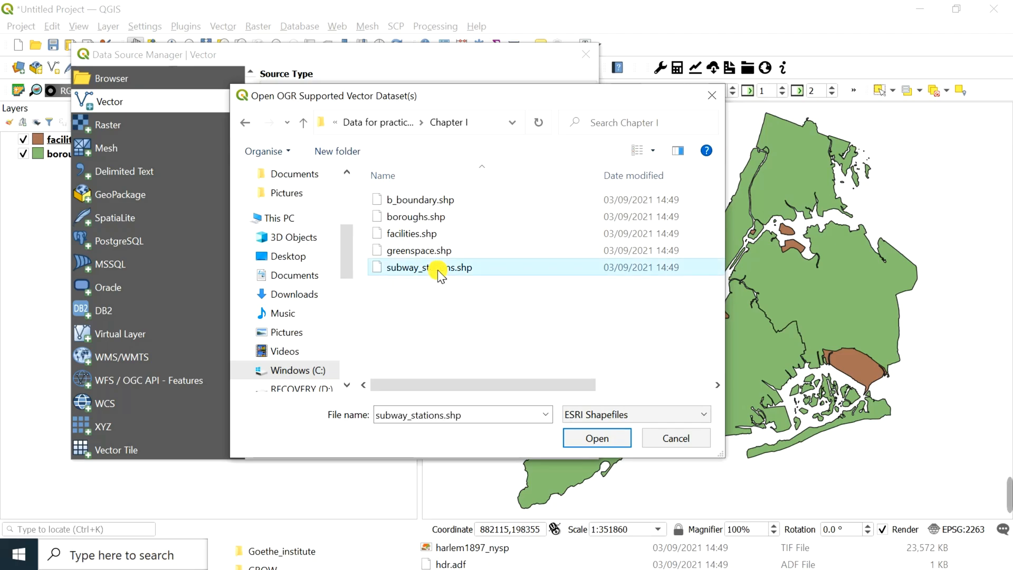
Step: Add the subway_stations and greenspace shapefiles to the project as layers
click(597, 438)
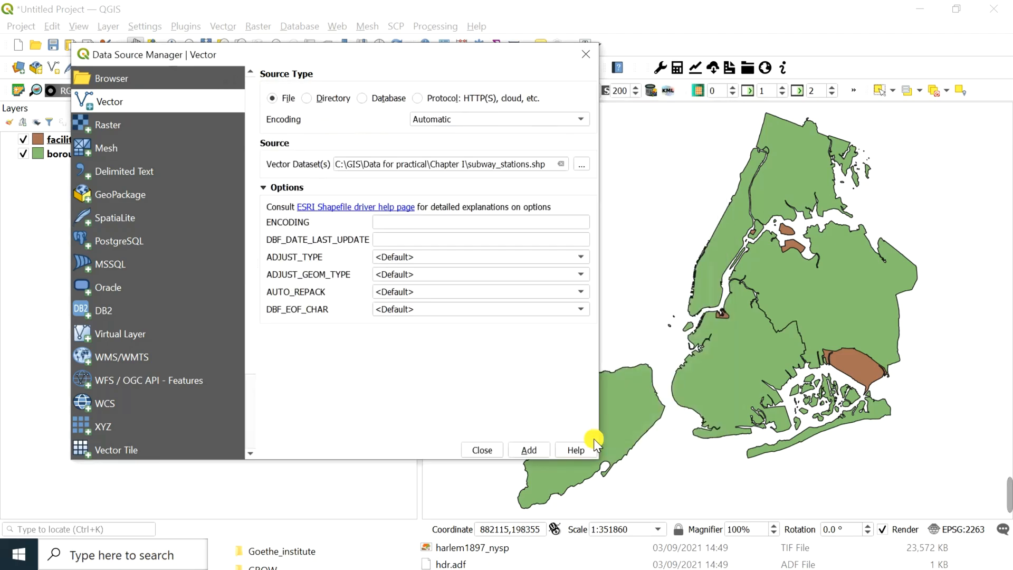
mouse_move(494, 453)
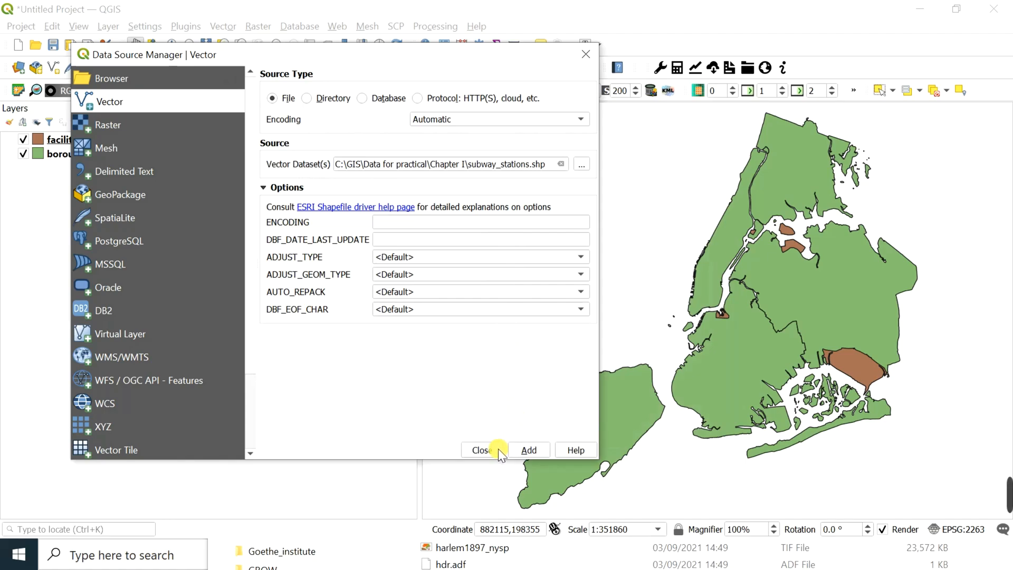
click(528, 449)
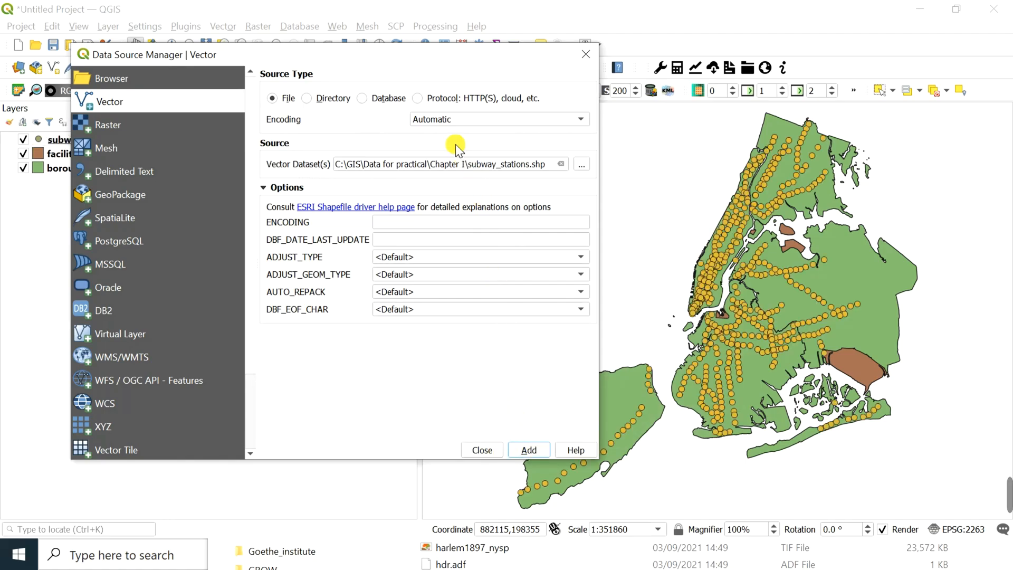
click(581, 164)
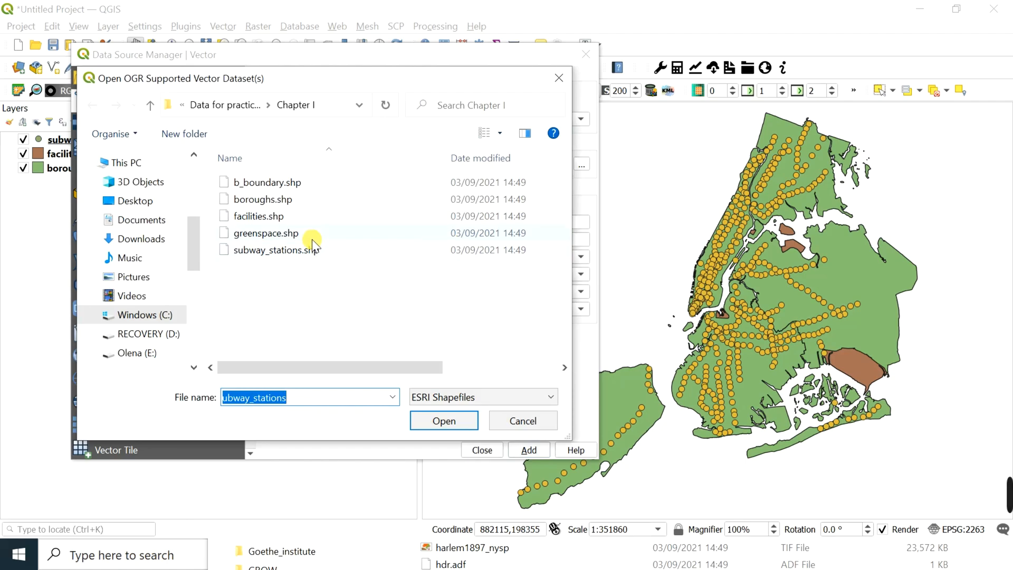
click(444, 420)
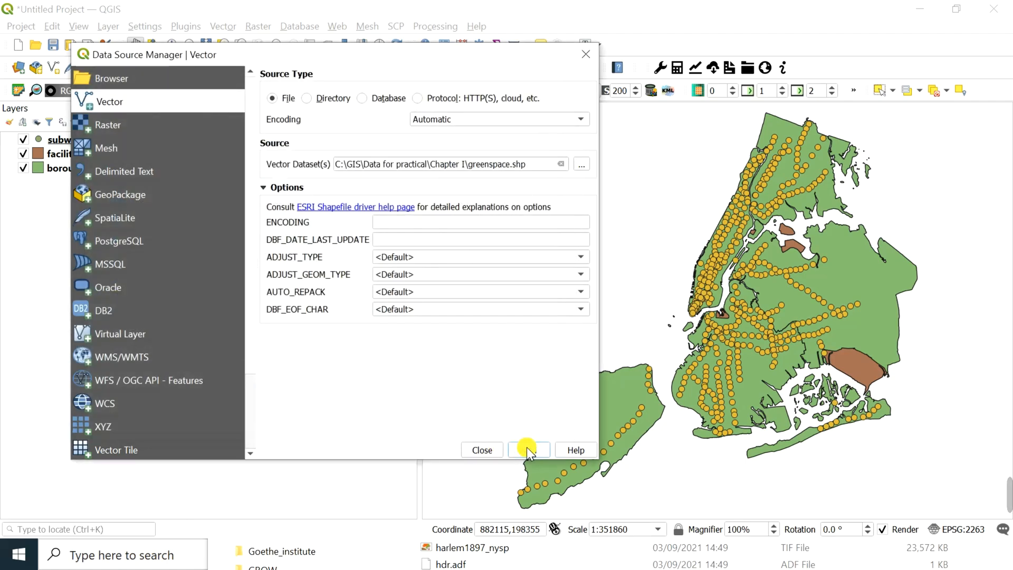
click(529, 449)
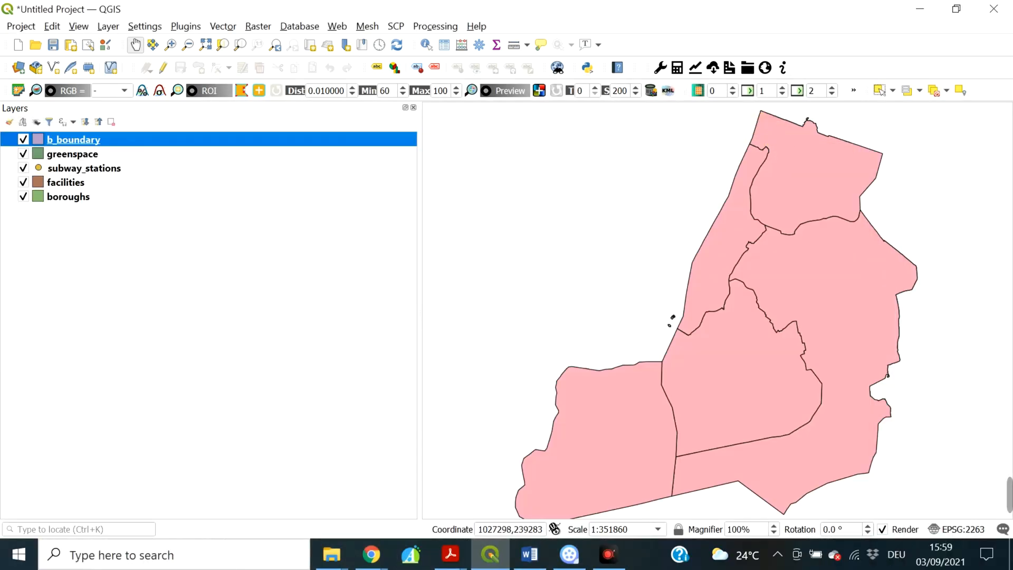
mouse_move(33, 343)
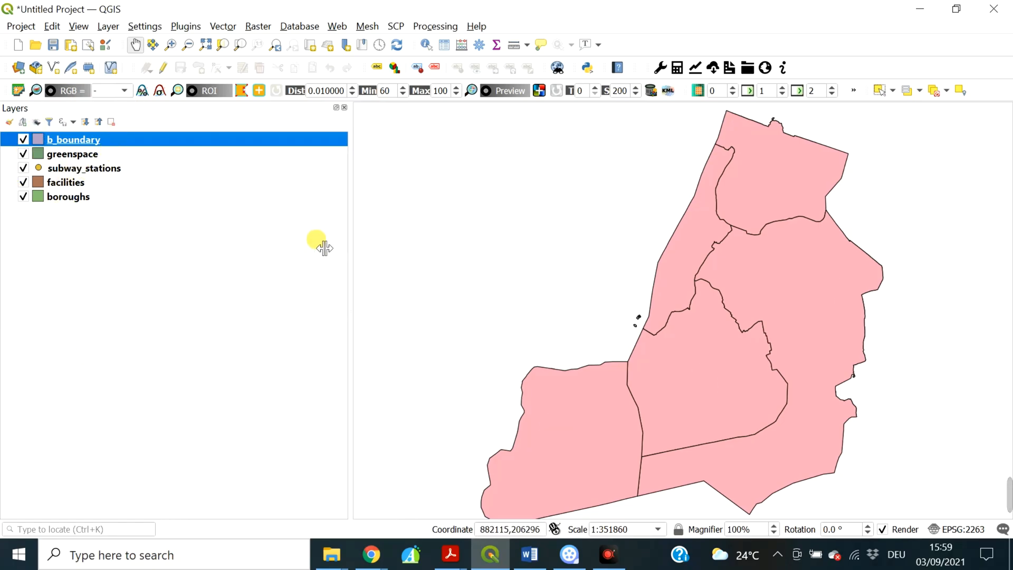
Step: Hide b_boundary, greenspace and facilities, drag greenspace to the bottom, then show them again
click(22, 139)
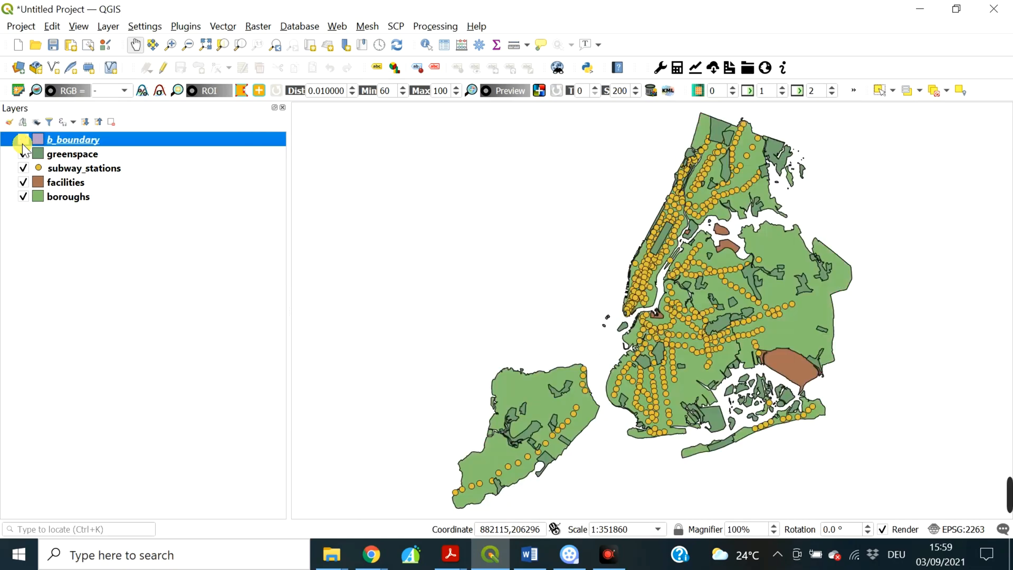
click(22, 140)
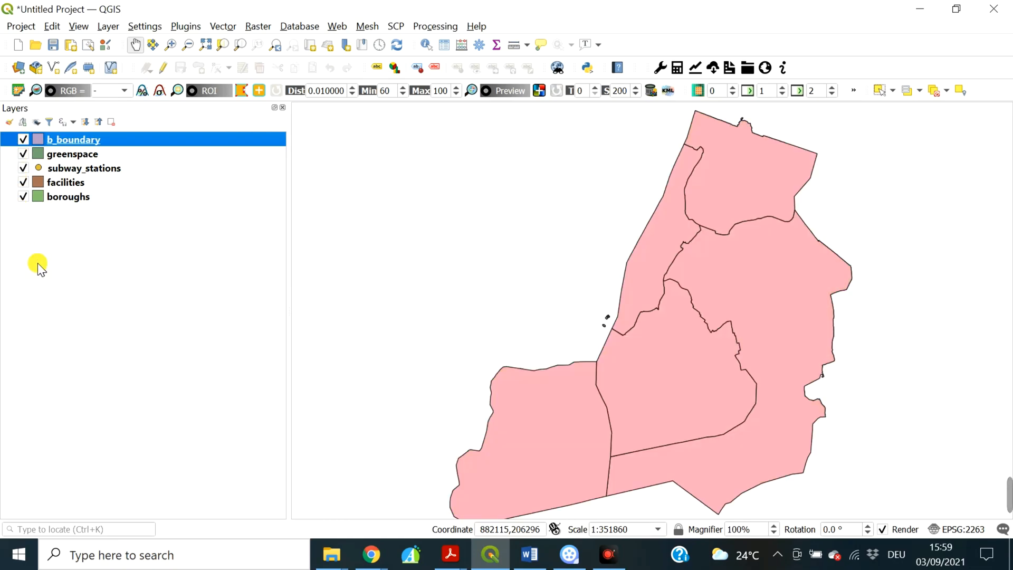
click(22, 139)
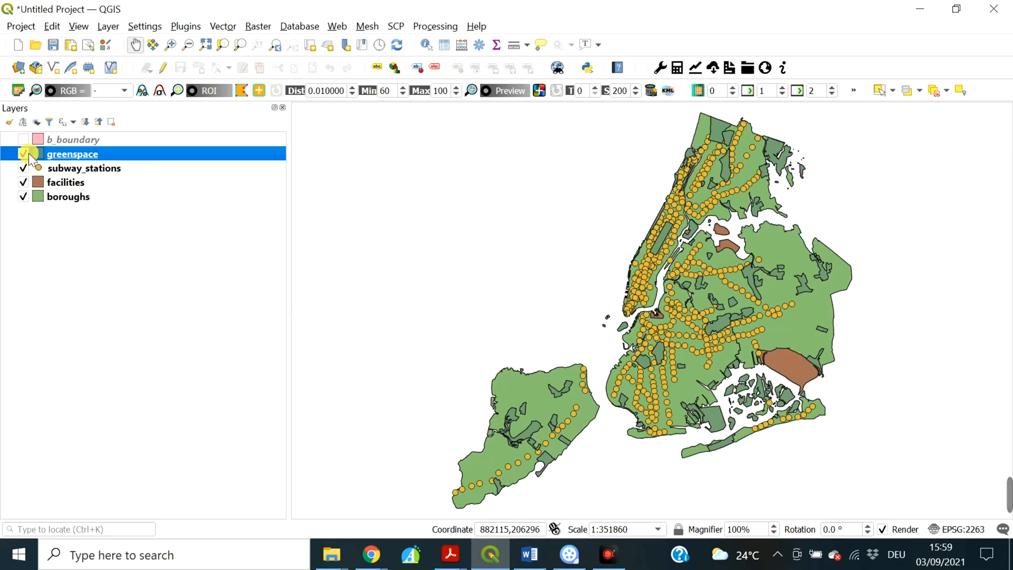
click(22, 168)
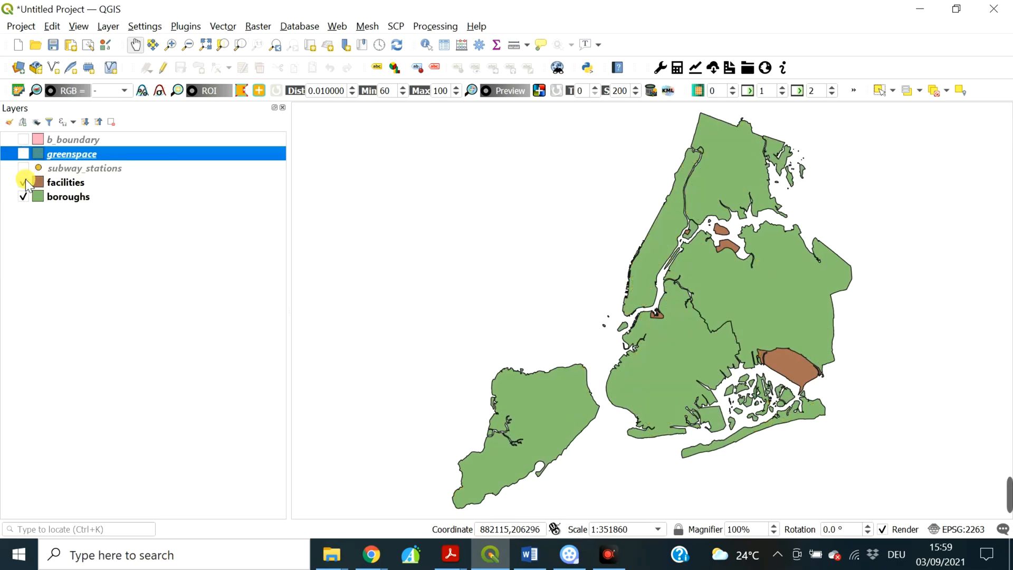
click(22, 196)
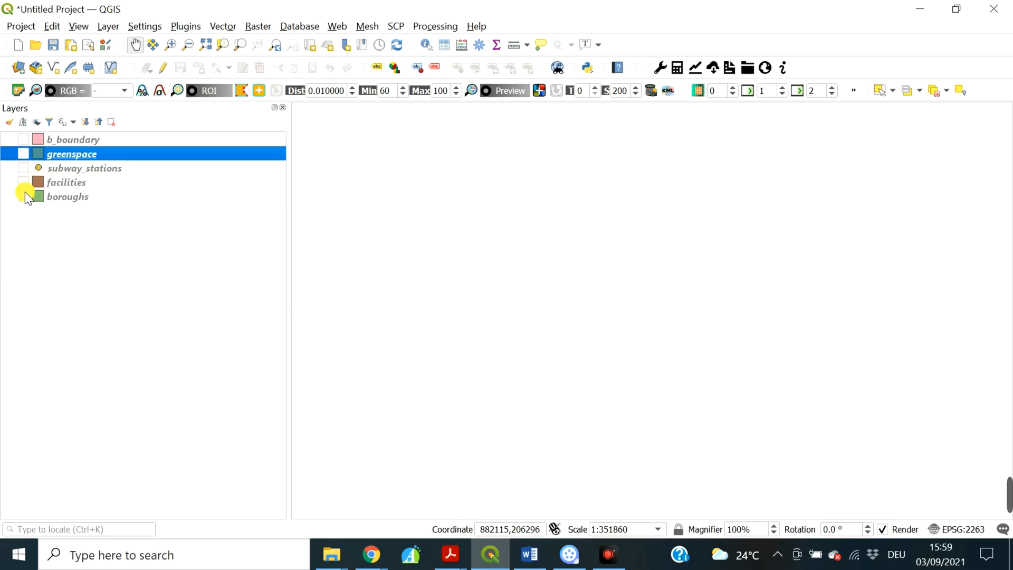
drag(71, 153, 72, 196)
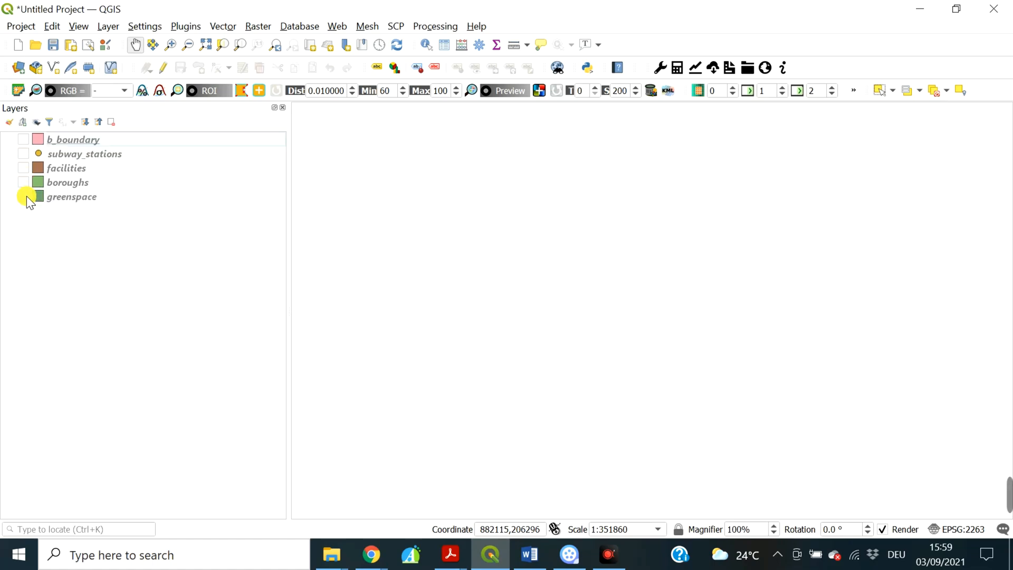
click(24, 197)
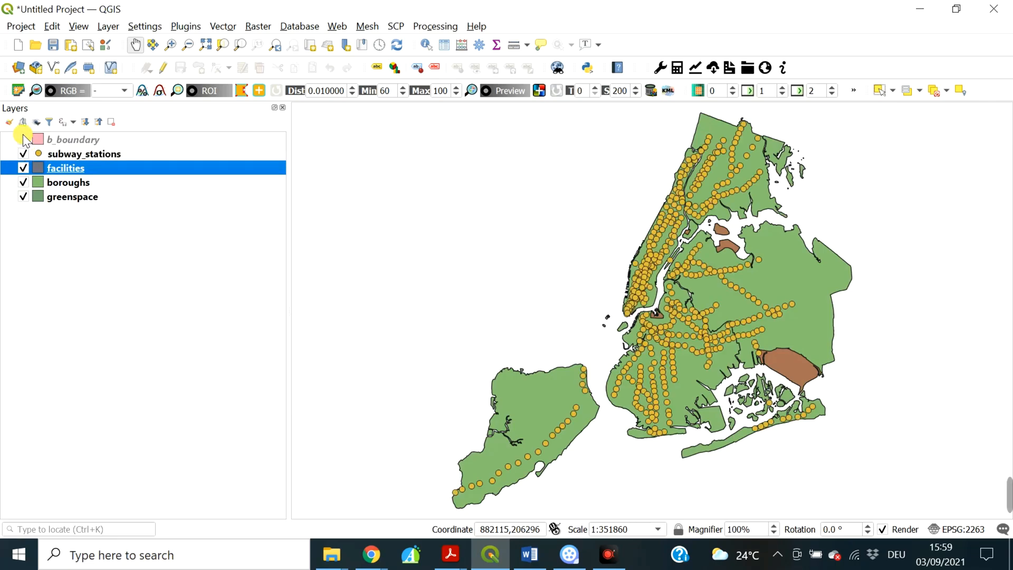
click(23, 140)
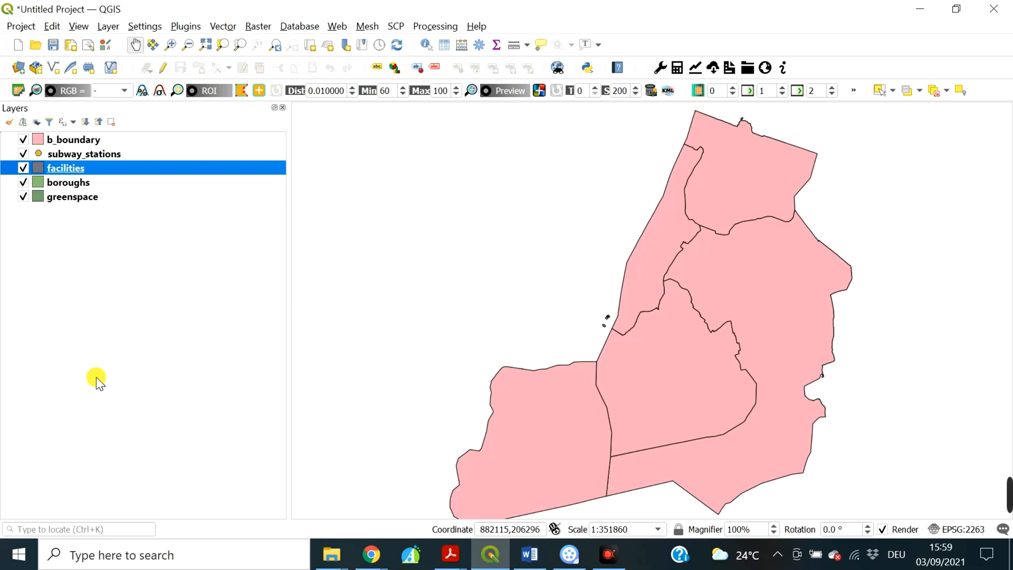
mouse_move(106, 384)
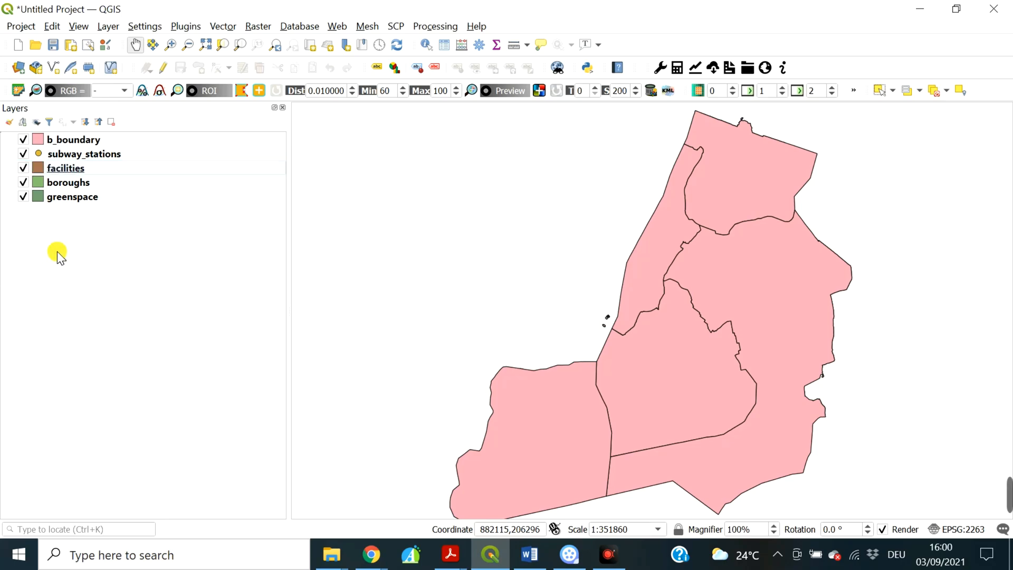
mouse_move(69, 248)
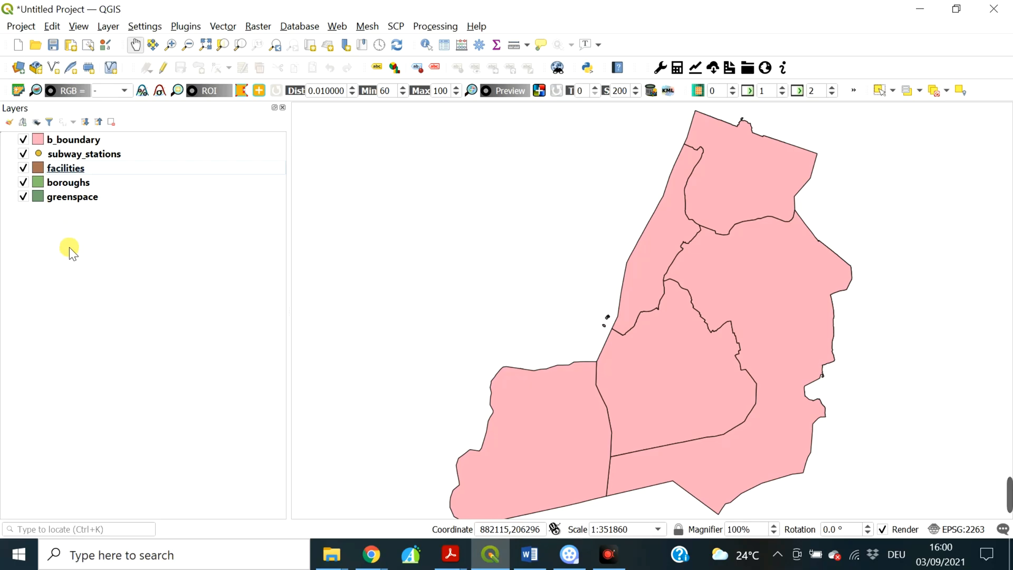
Step: Raise subway_stations, greenspace and facilities above b_boundary, and drop b_boundary below boroughs
click(84, 154)
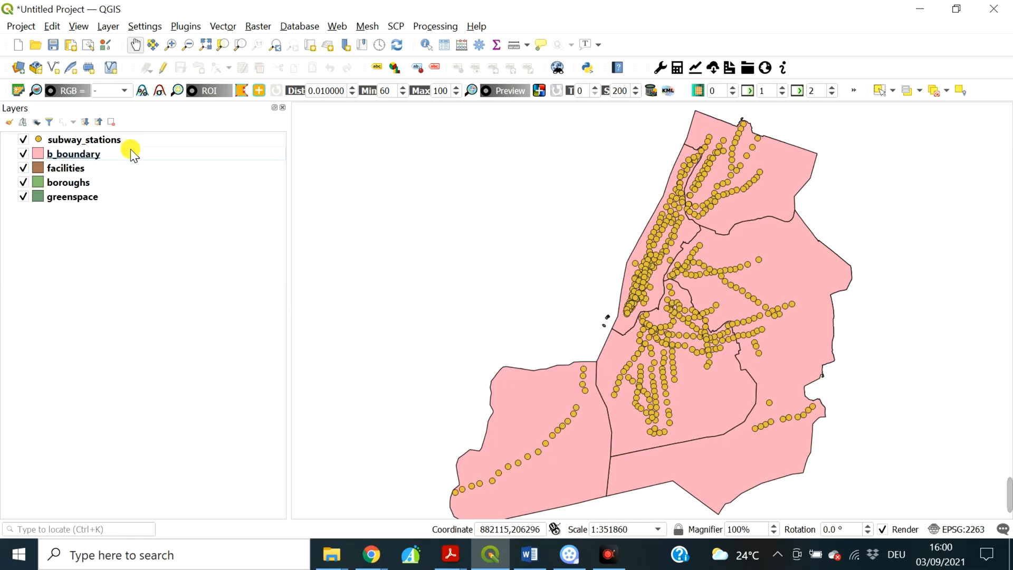
click(70, 196)
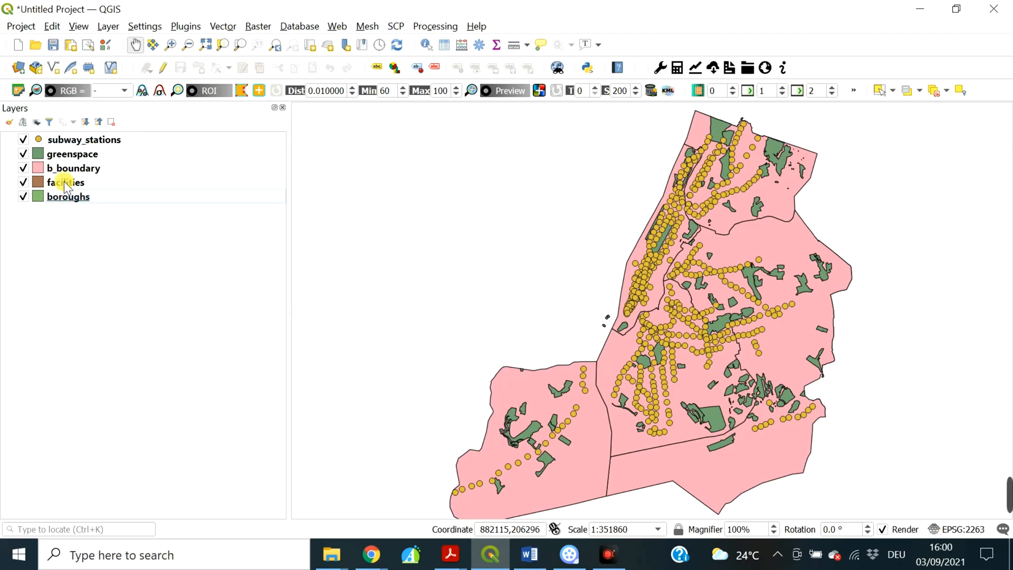
click(65, 182)
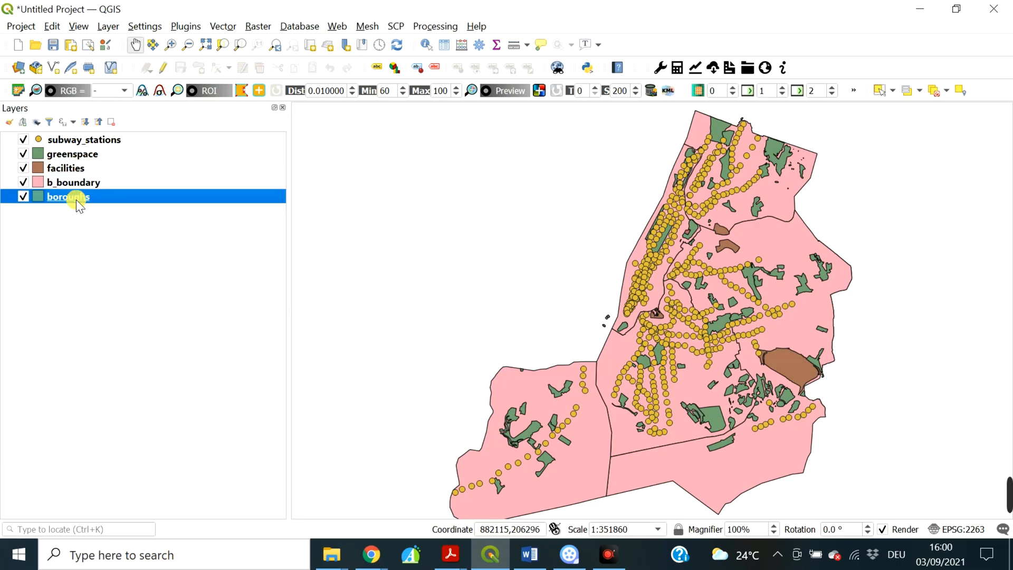
drag(67, 196, 67, 175)
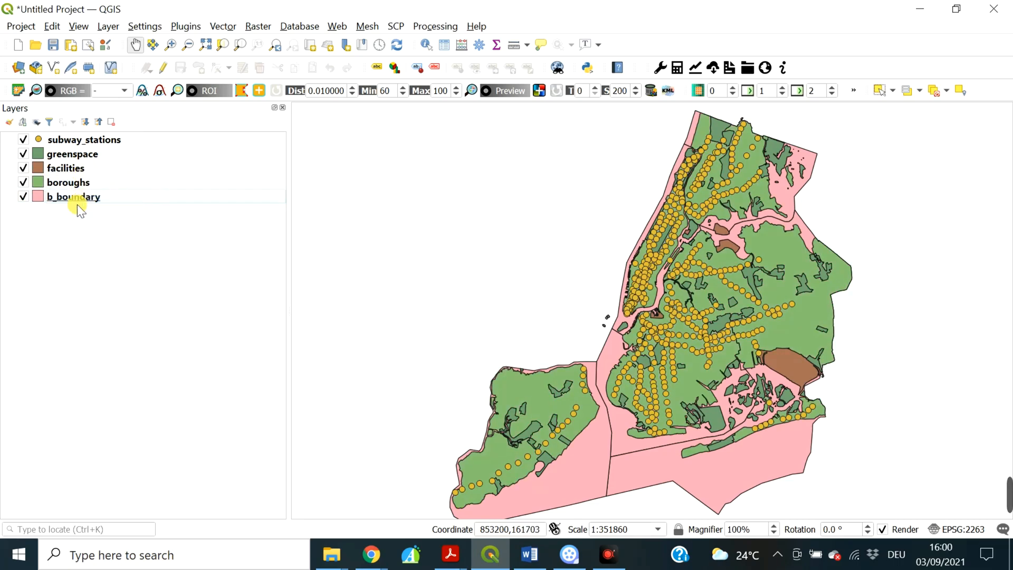